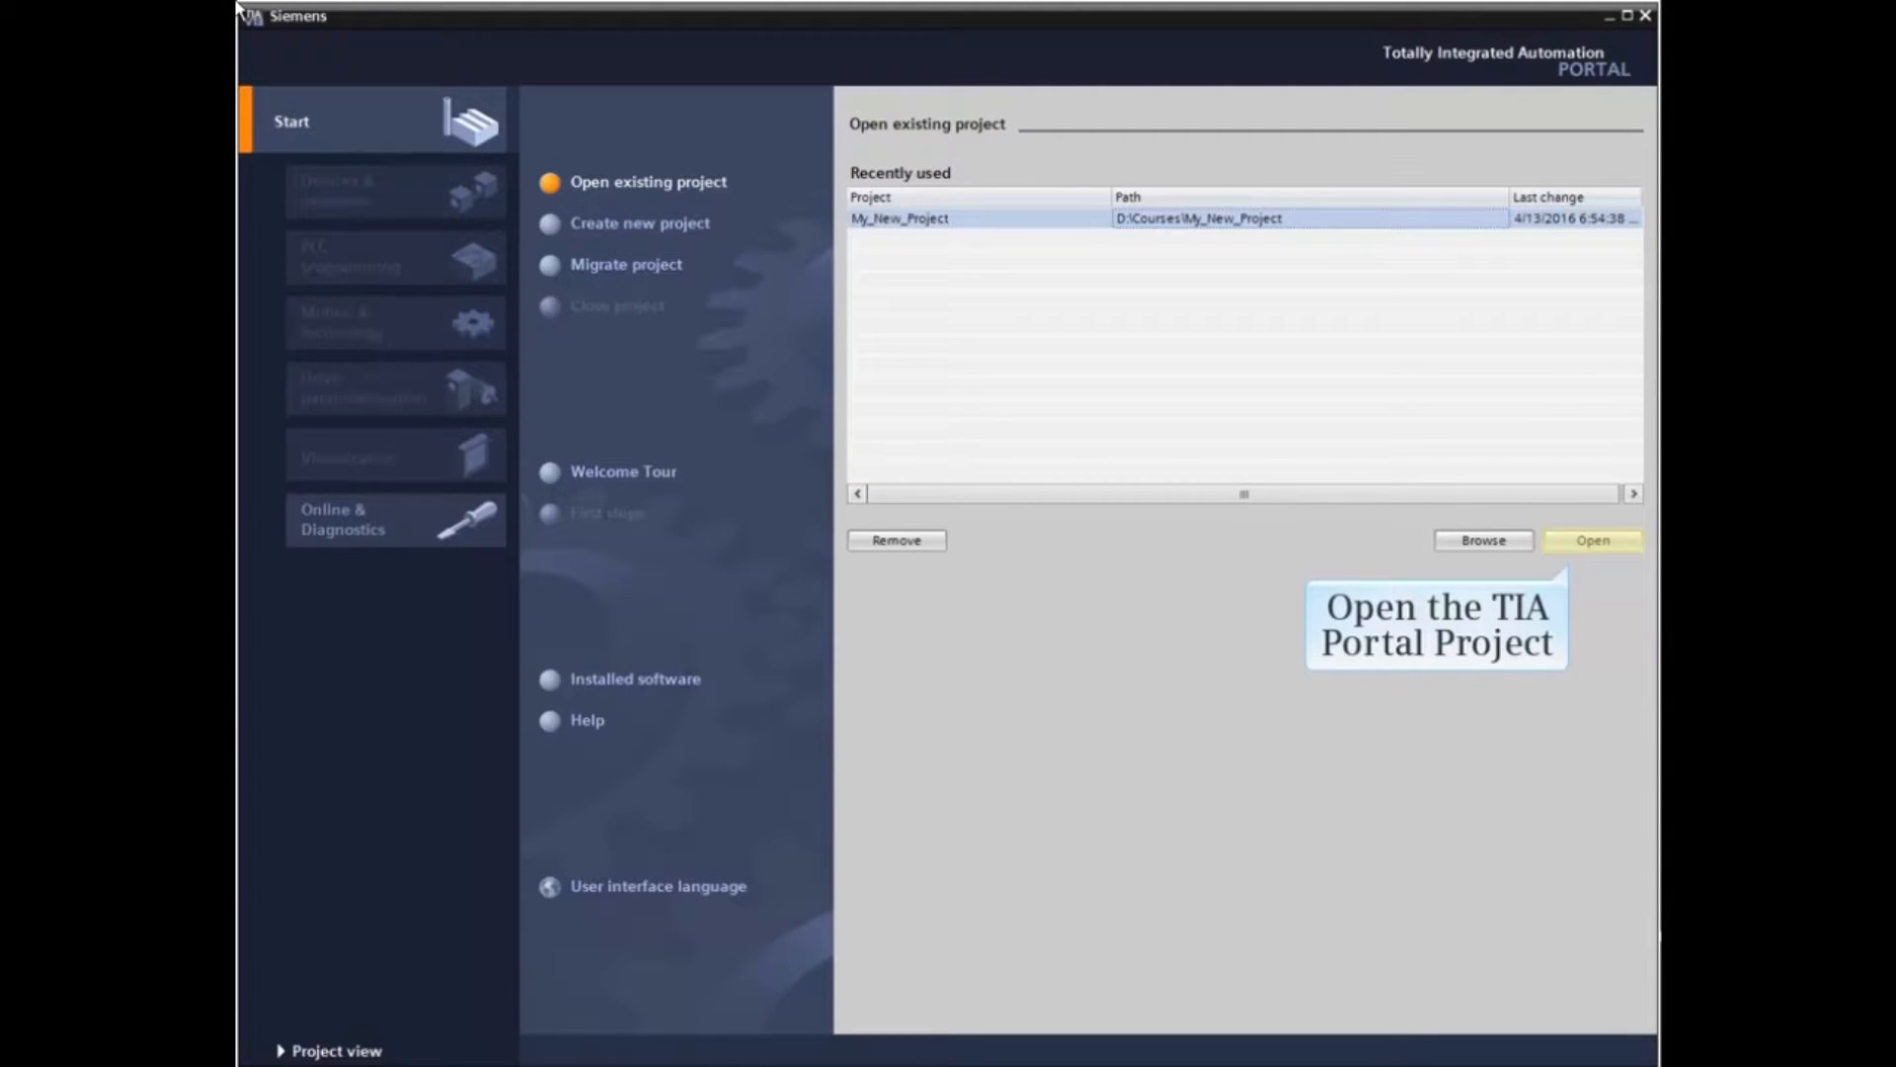
Step: Open My_New_Project in project view and expand My CPU's Program blocks folder
left_click(1591, 540)
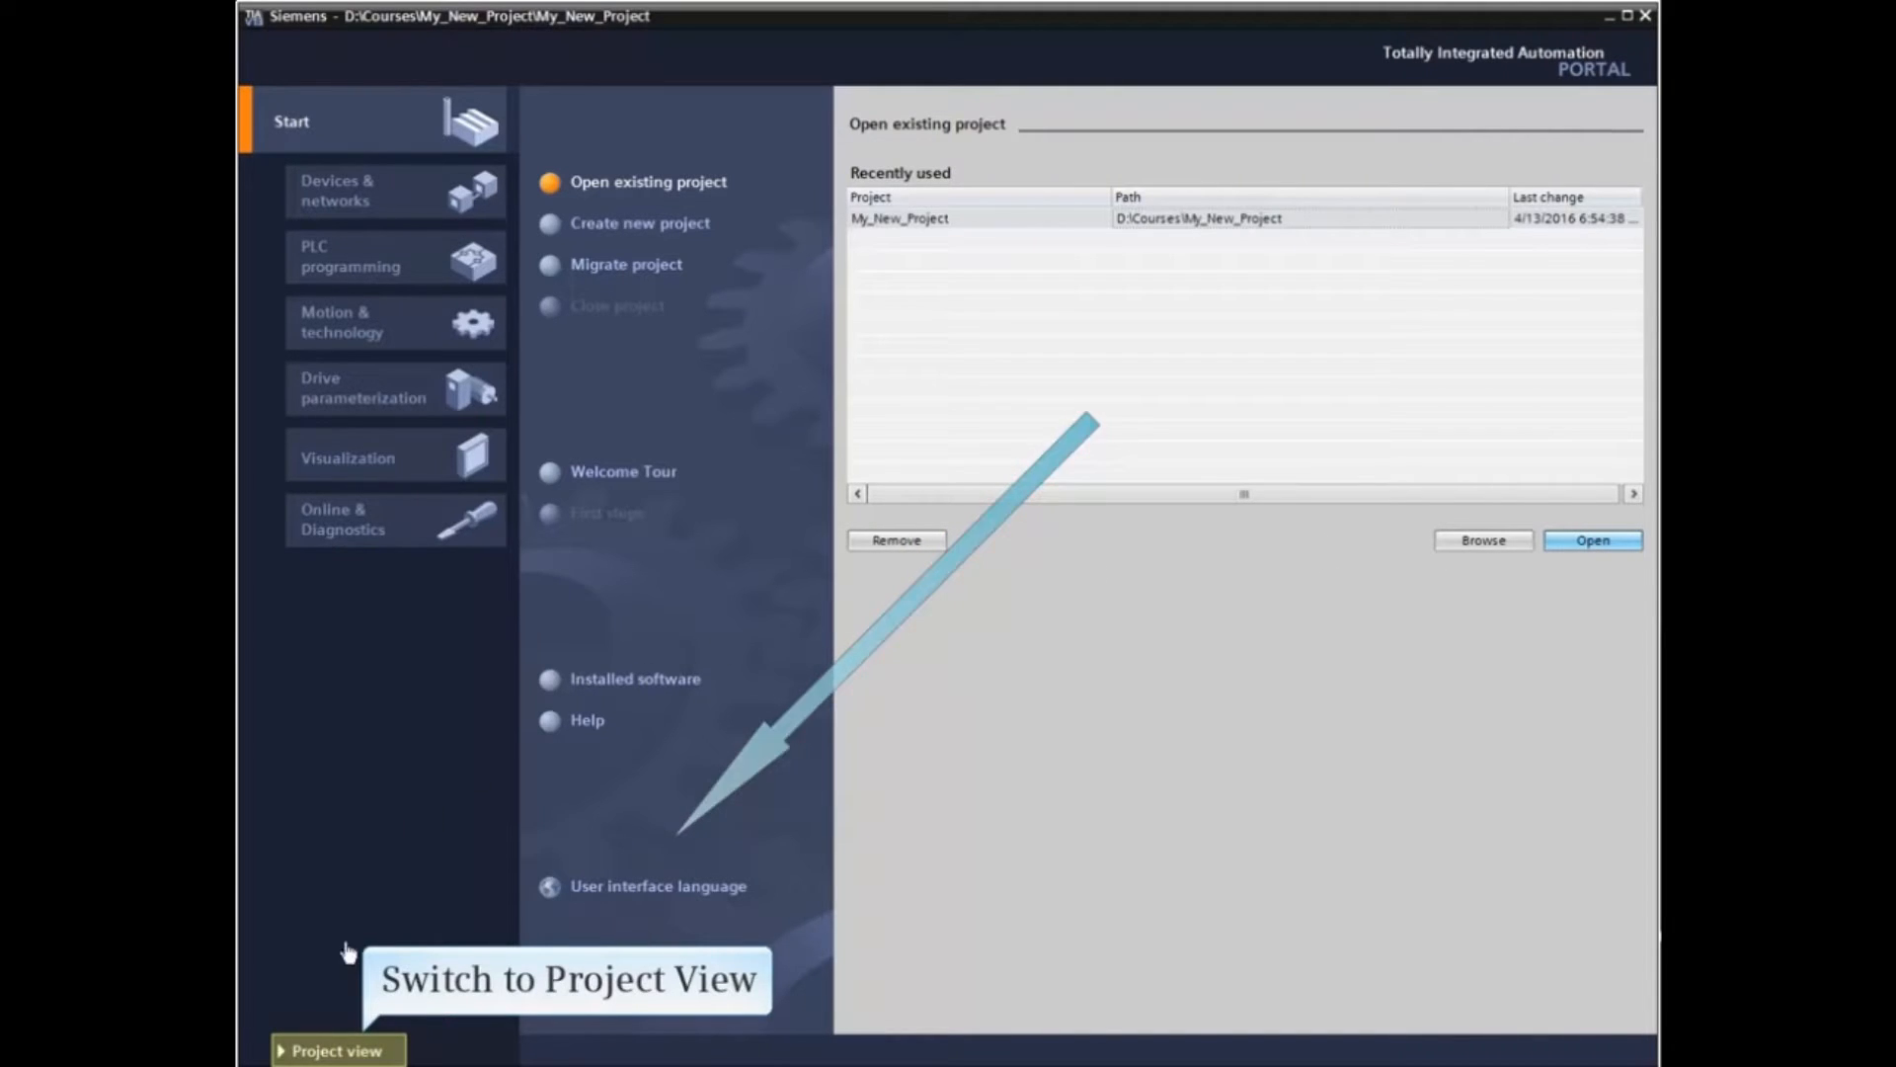
left_click(338, 1049)
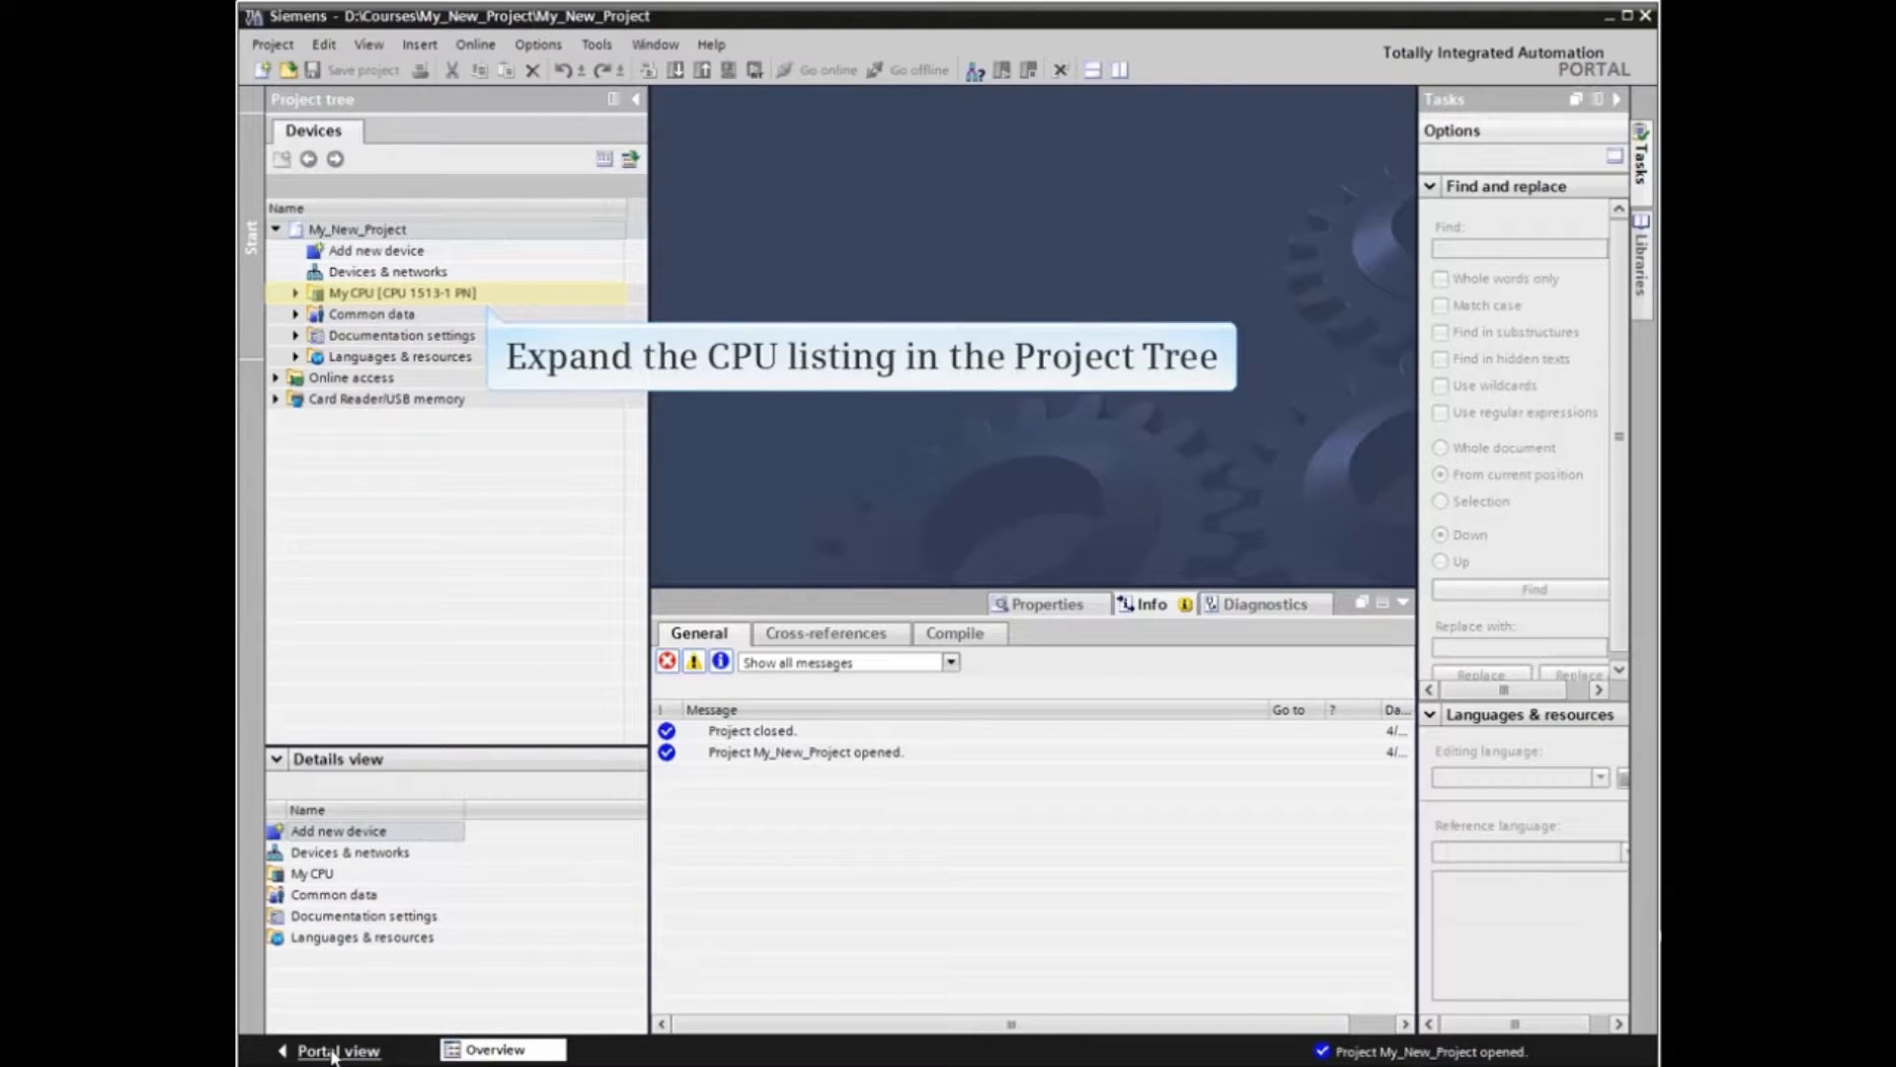
left_click(294, 292)
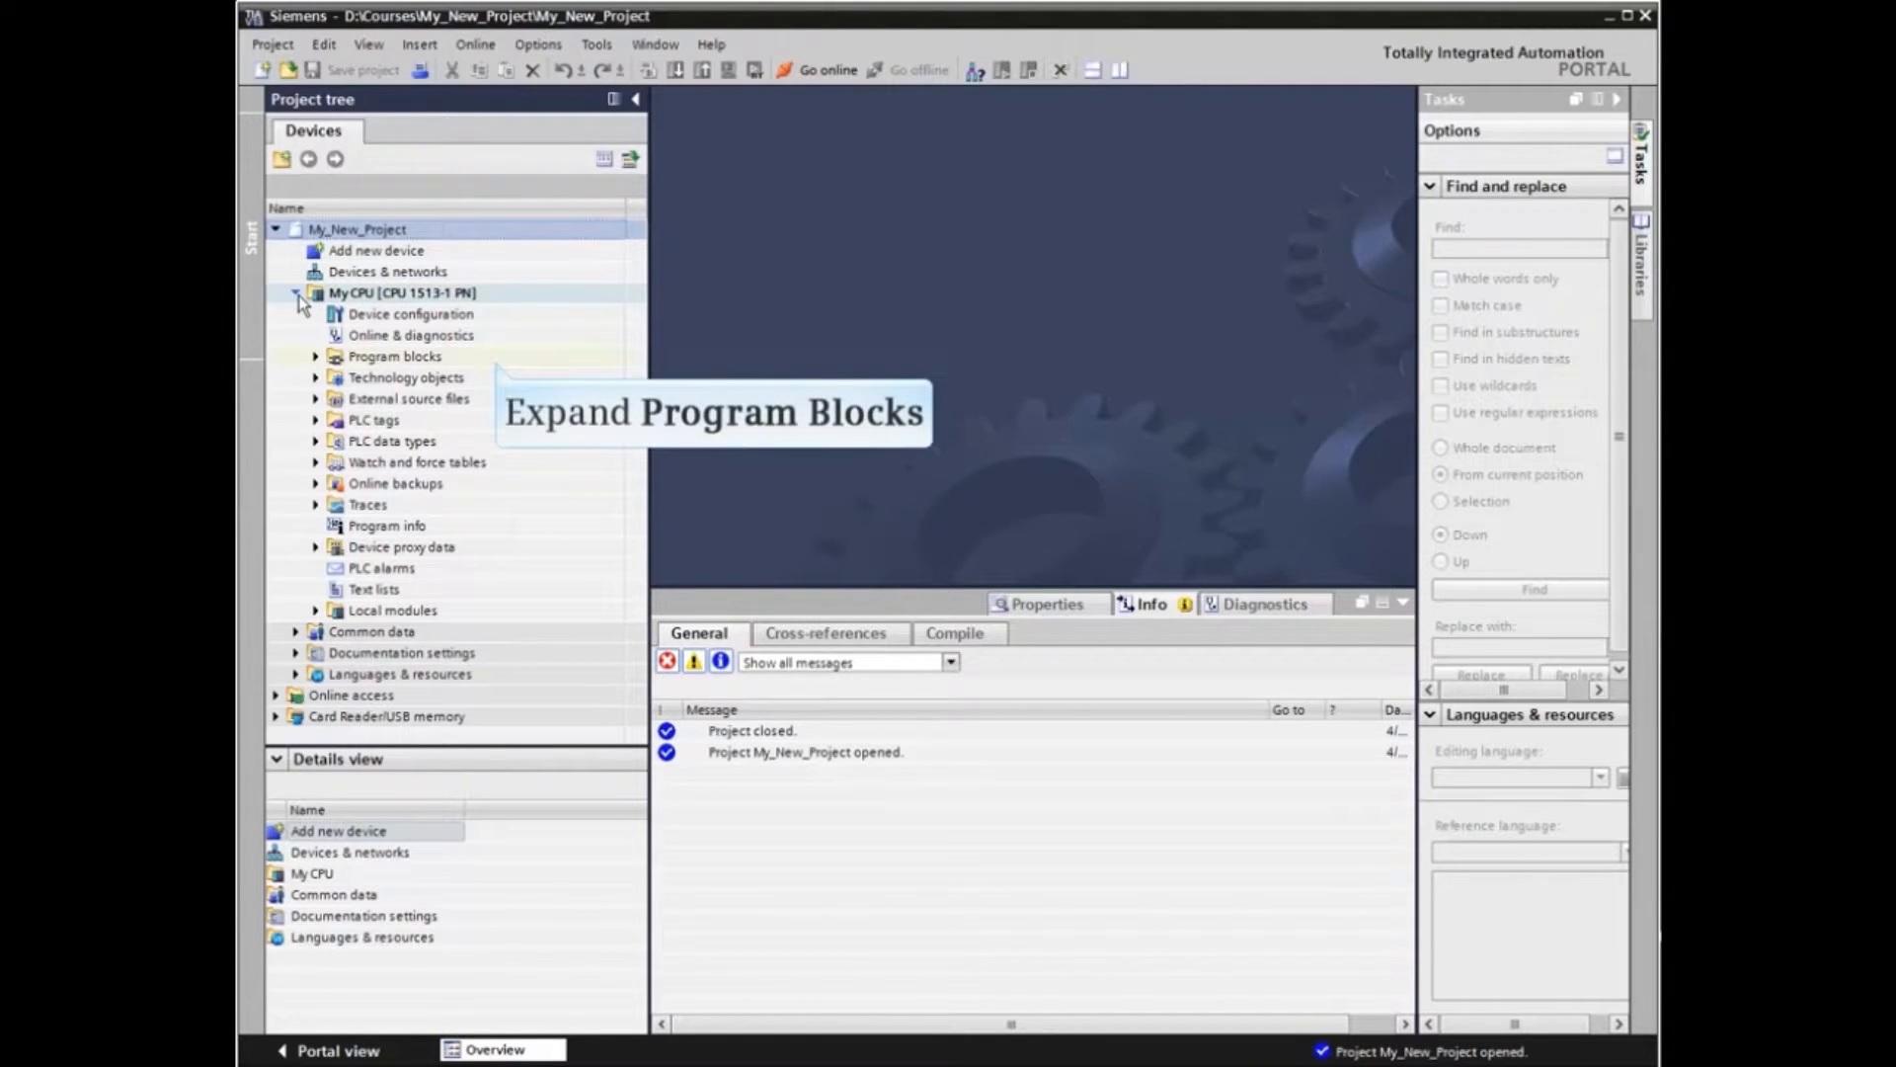
left_click(395, 356)
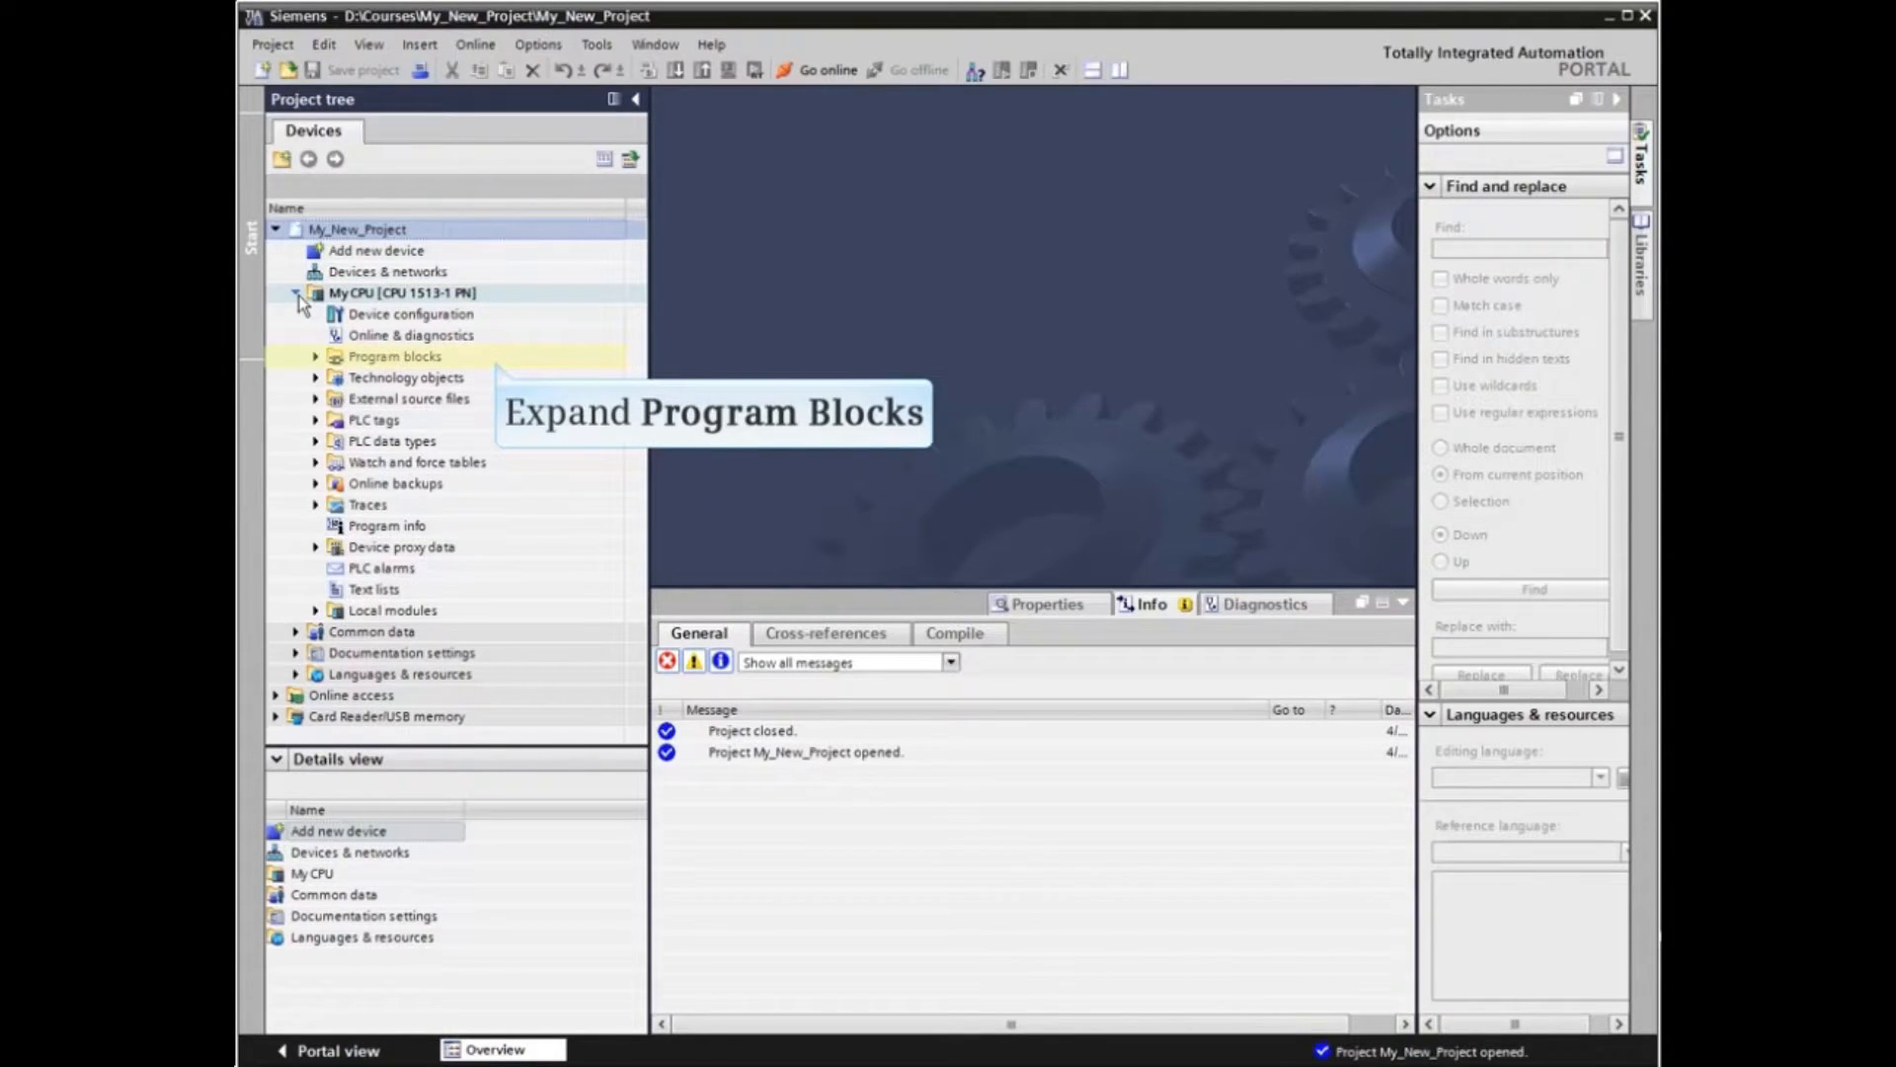
left_click(316, 355)
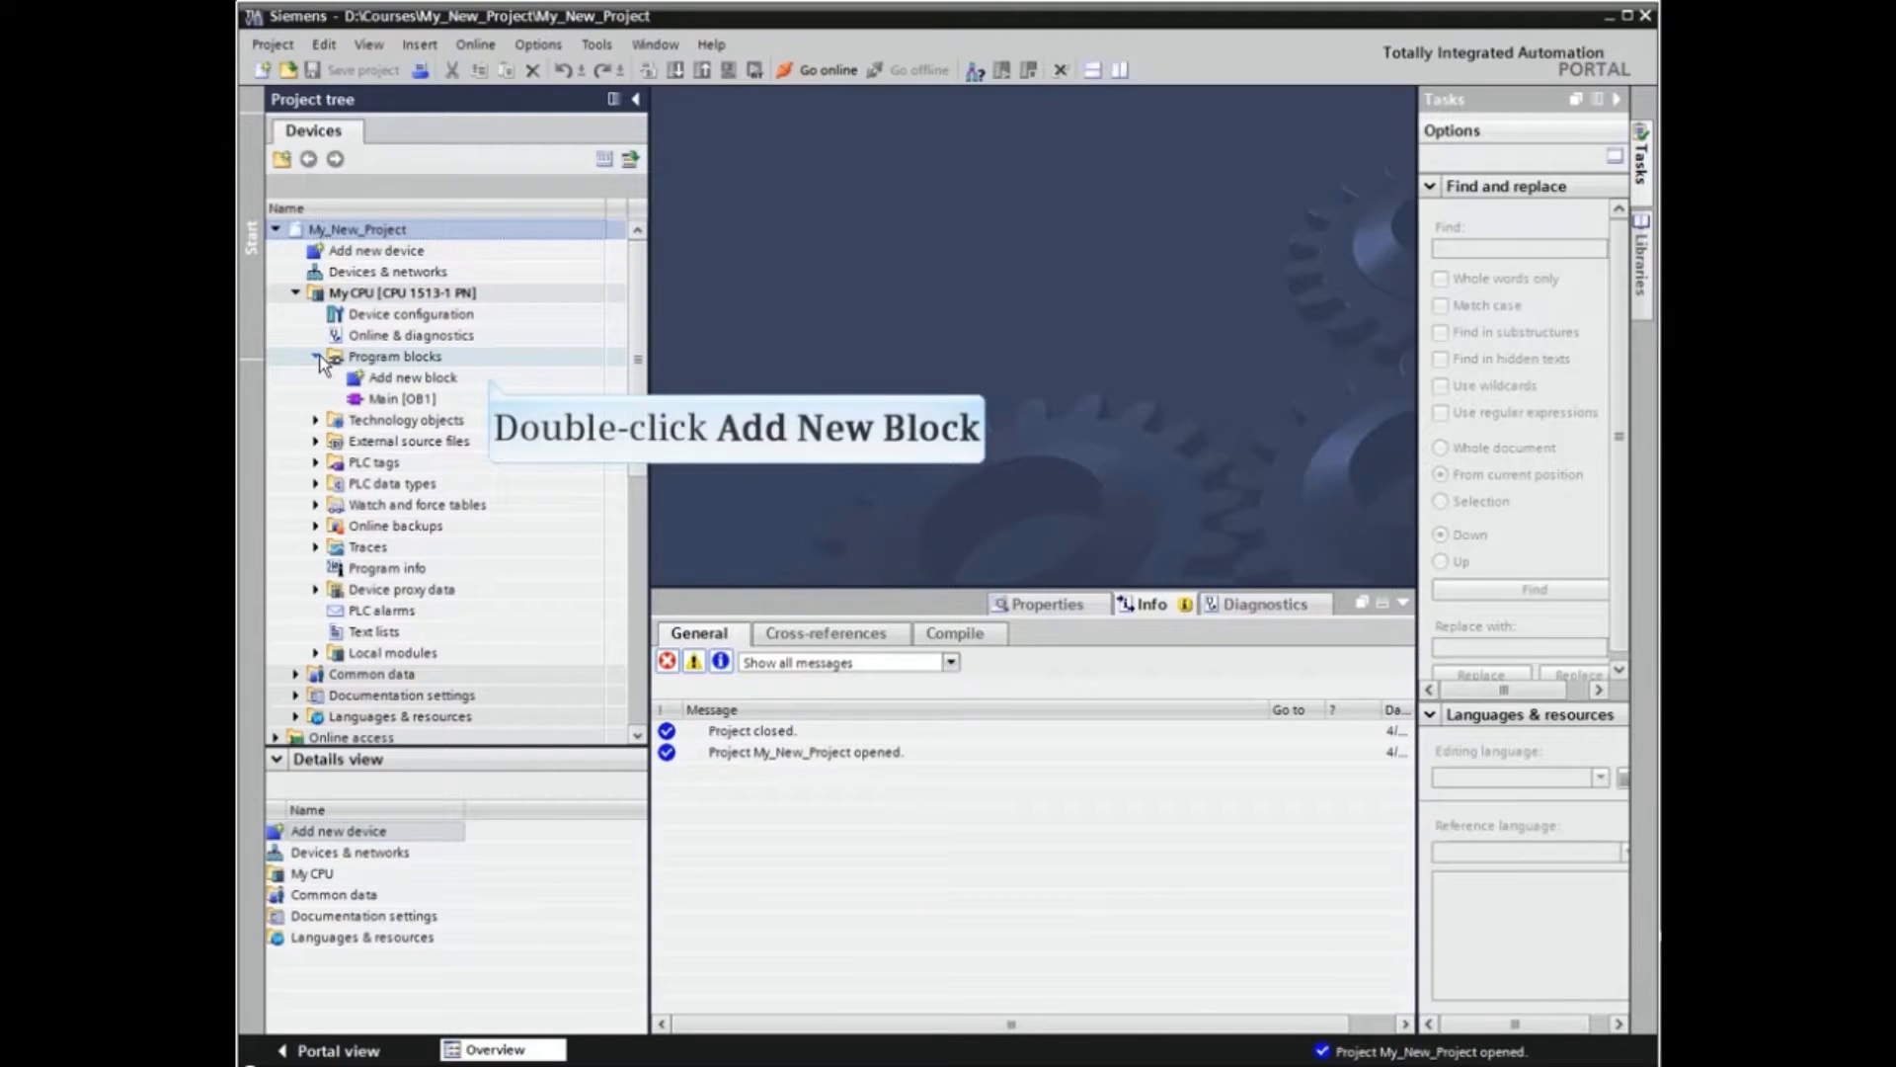
left_click(411, 377)
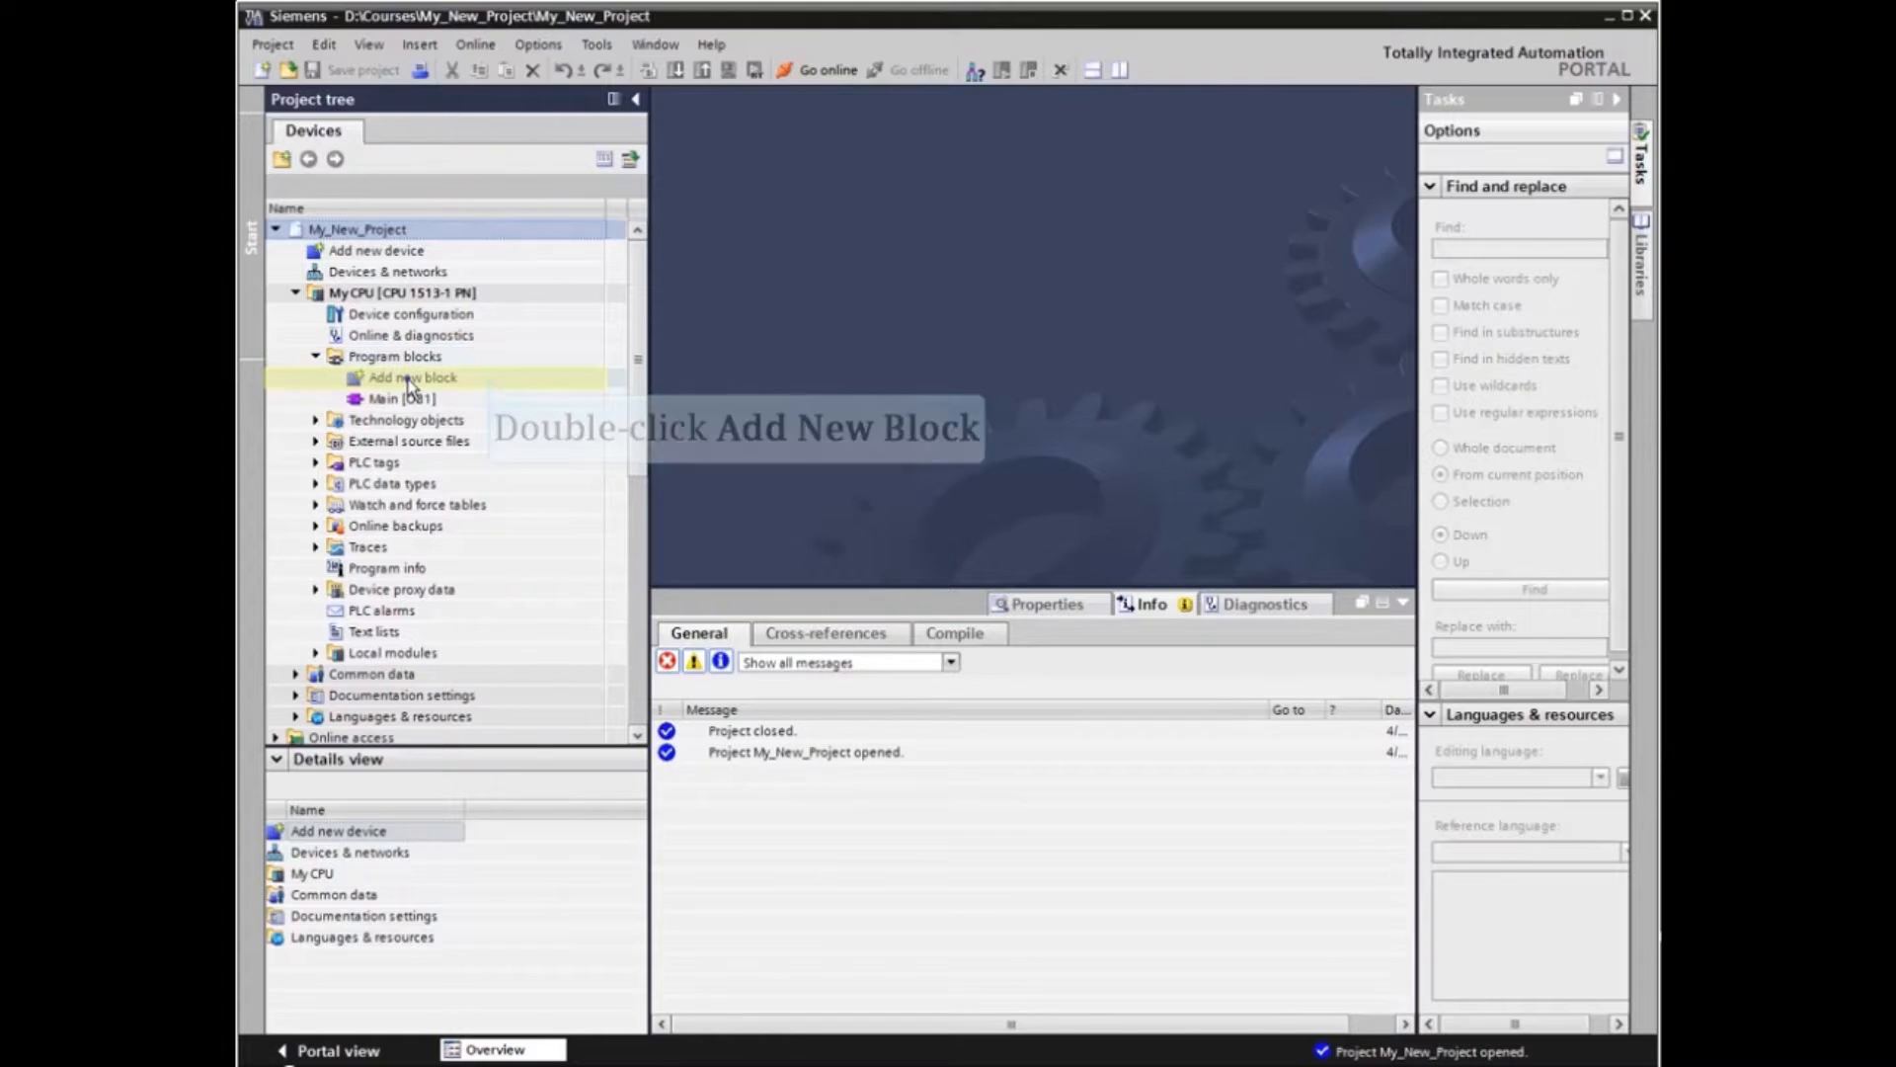
Step: Create a new LAD Function named 'My New Block' with manual number 10
double_click(411, 375)
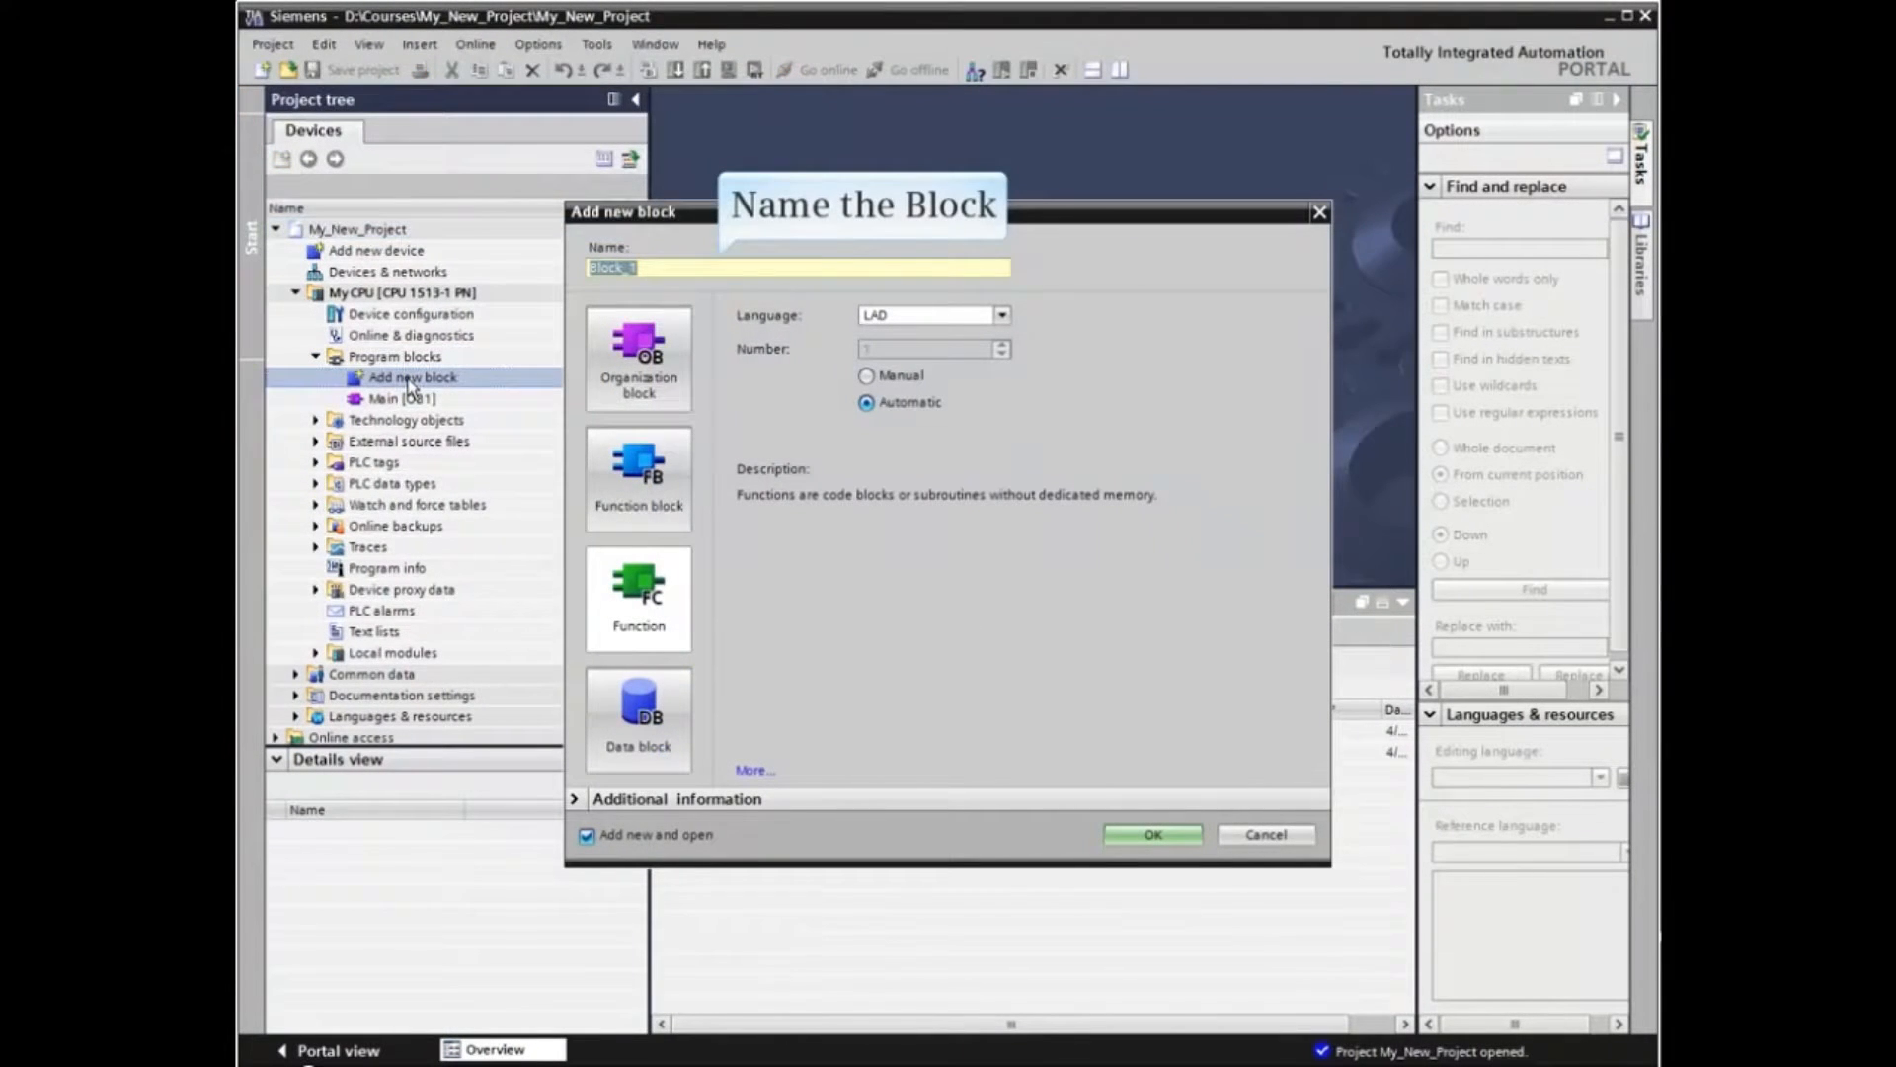
type("My New")
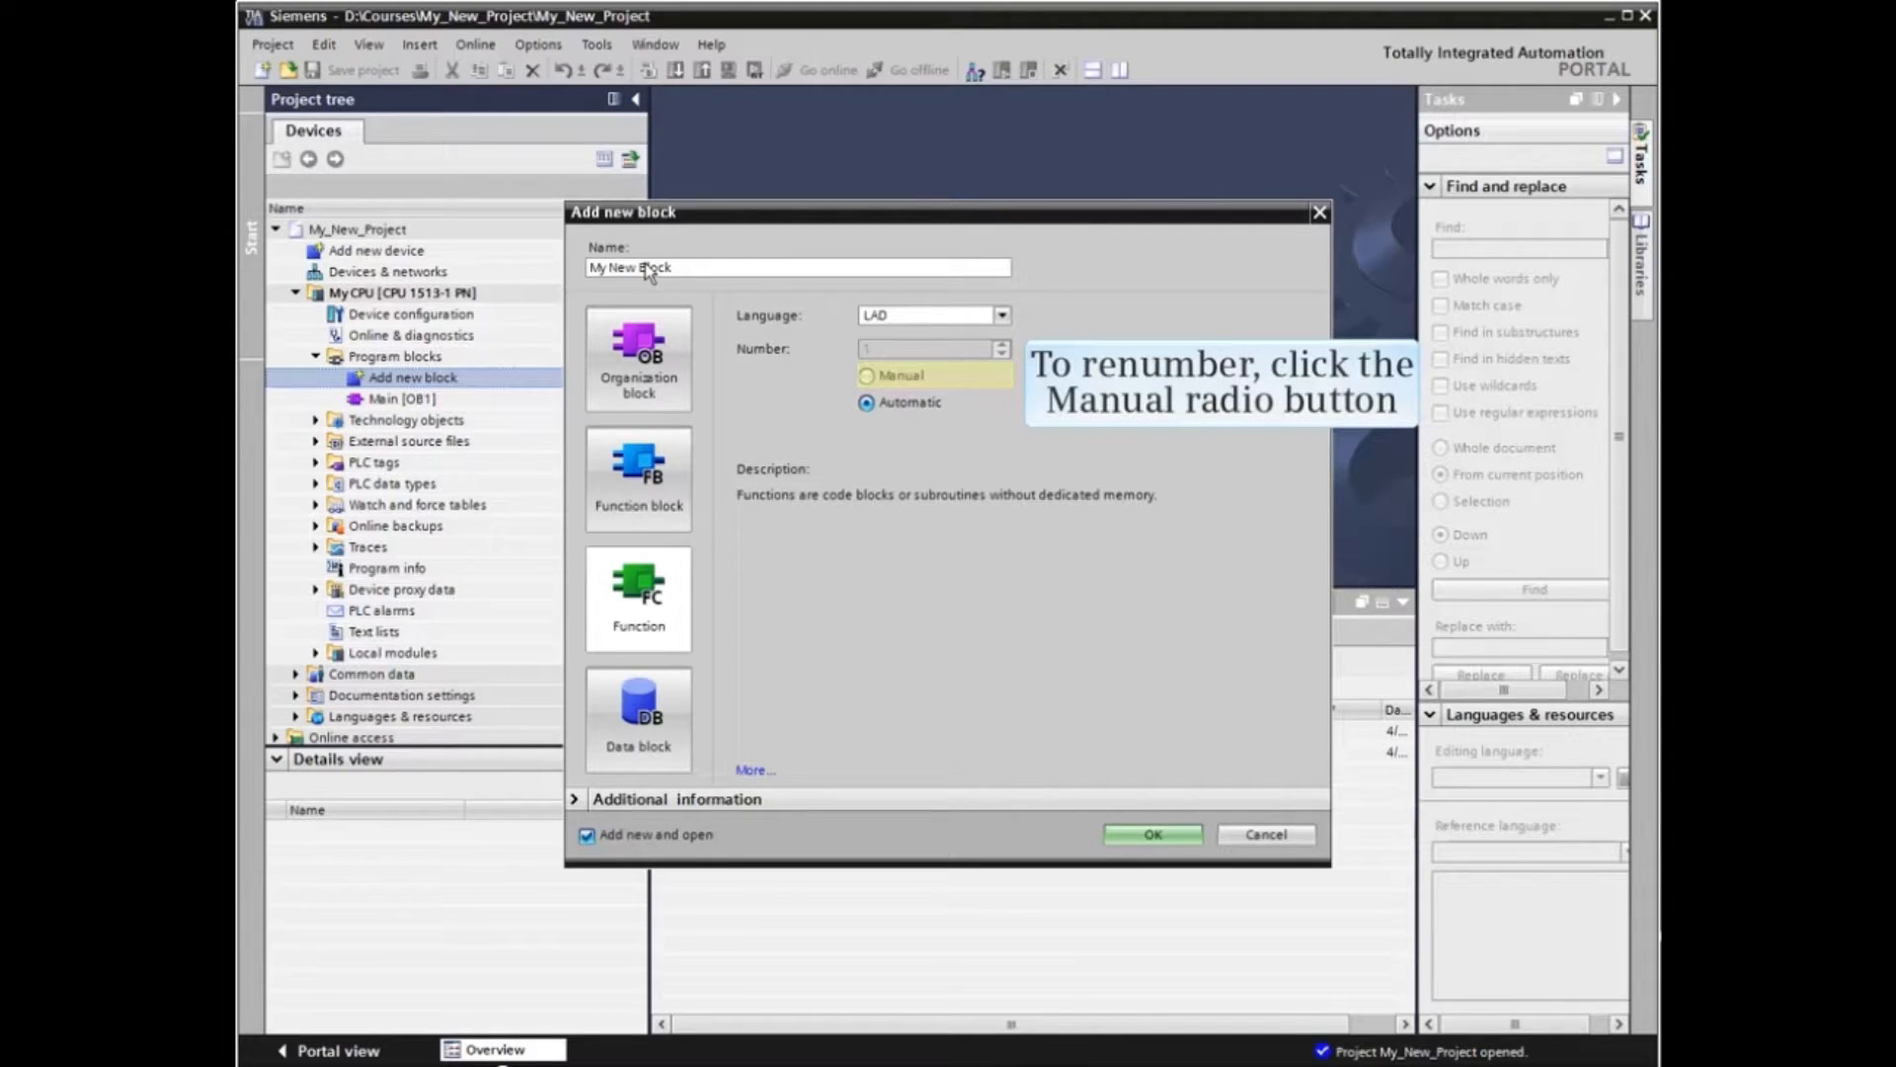
left_click(867, 375)
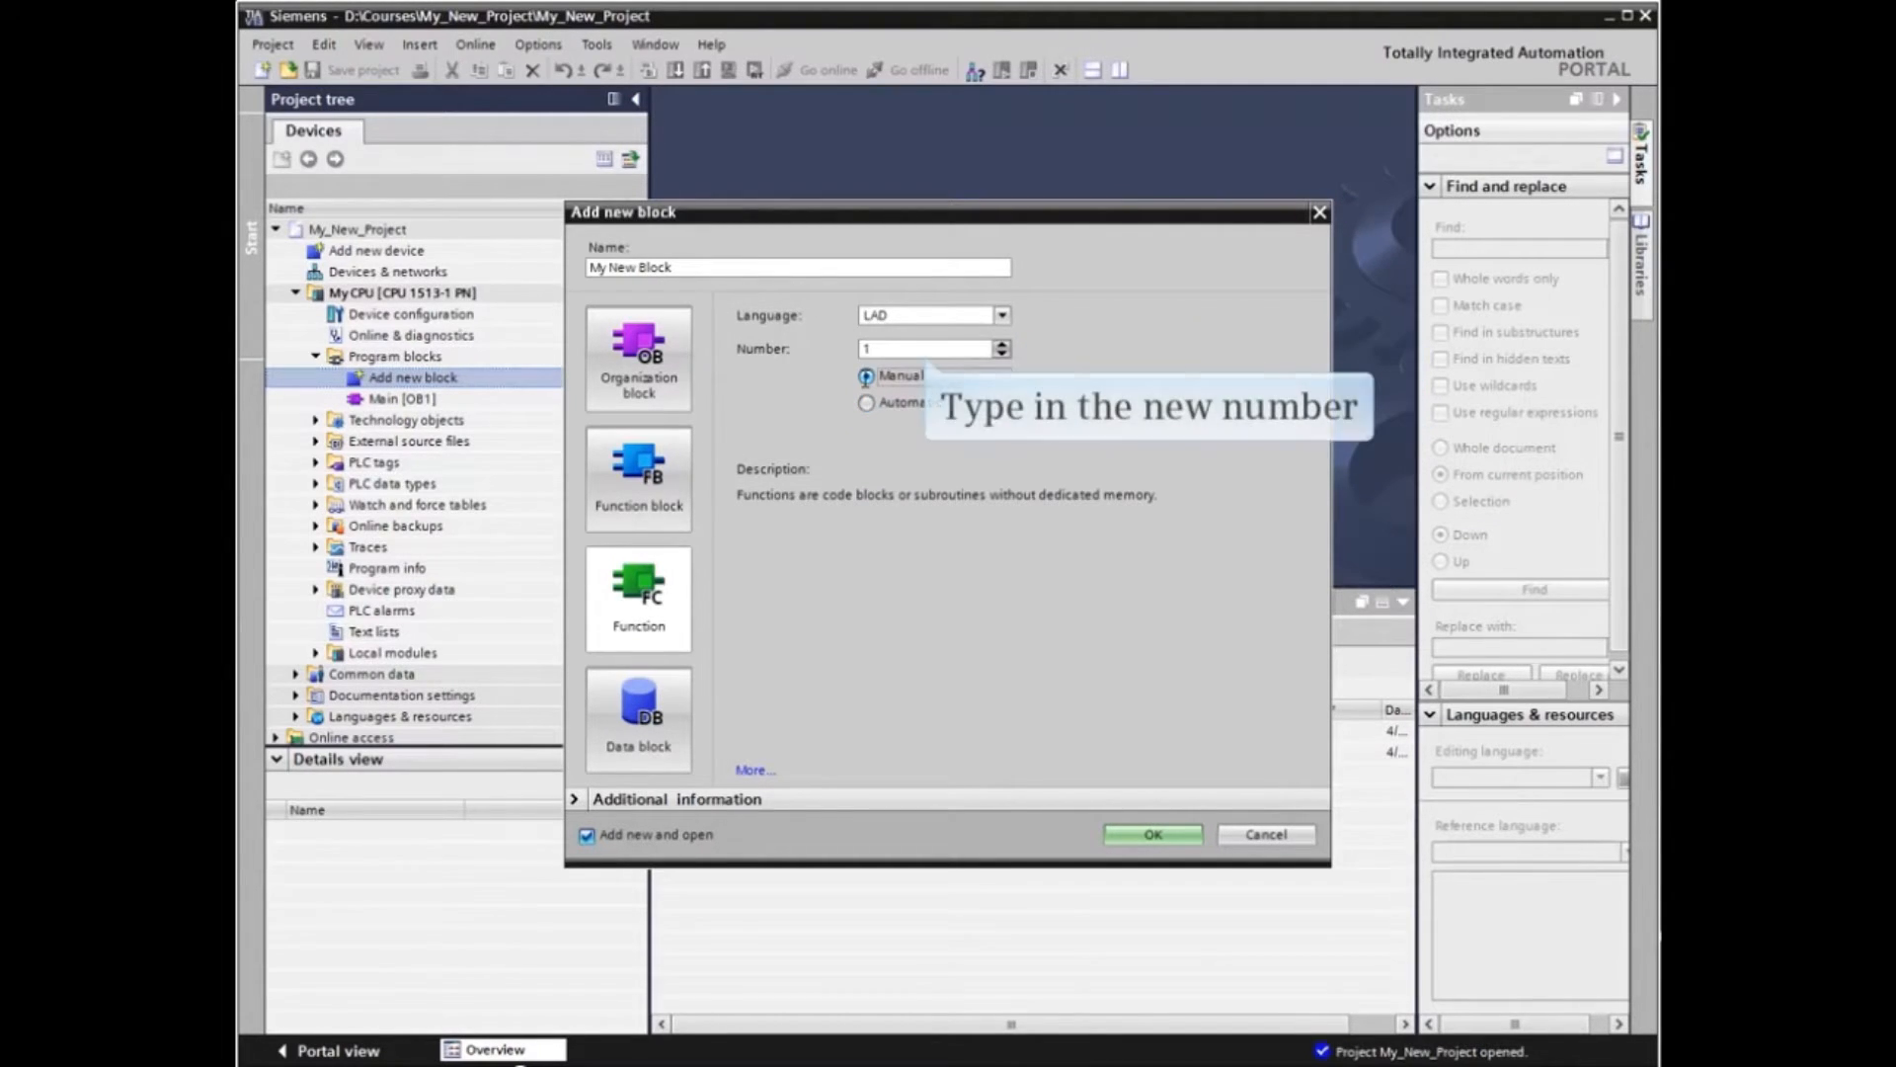
left_click(924, 348)
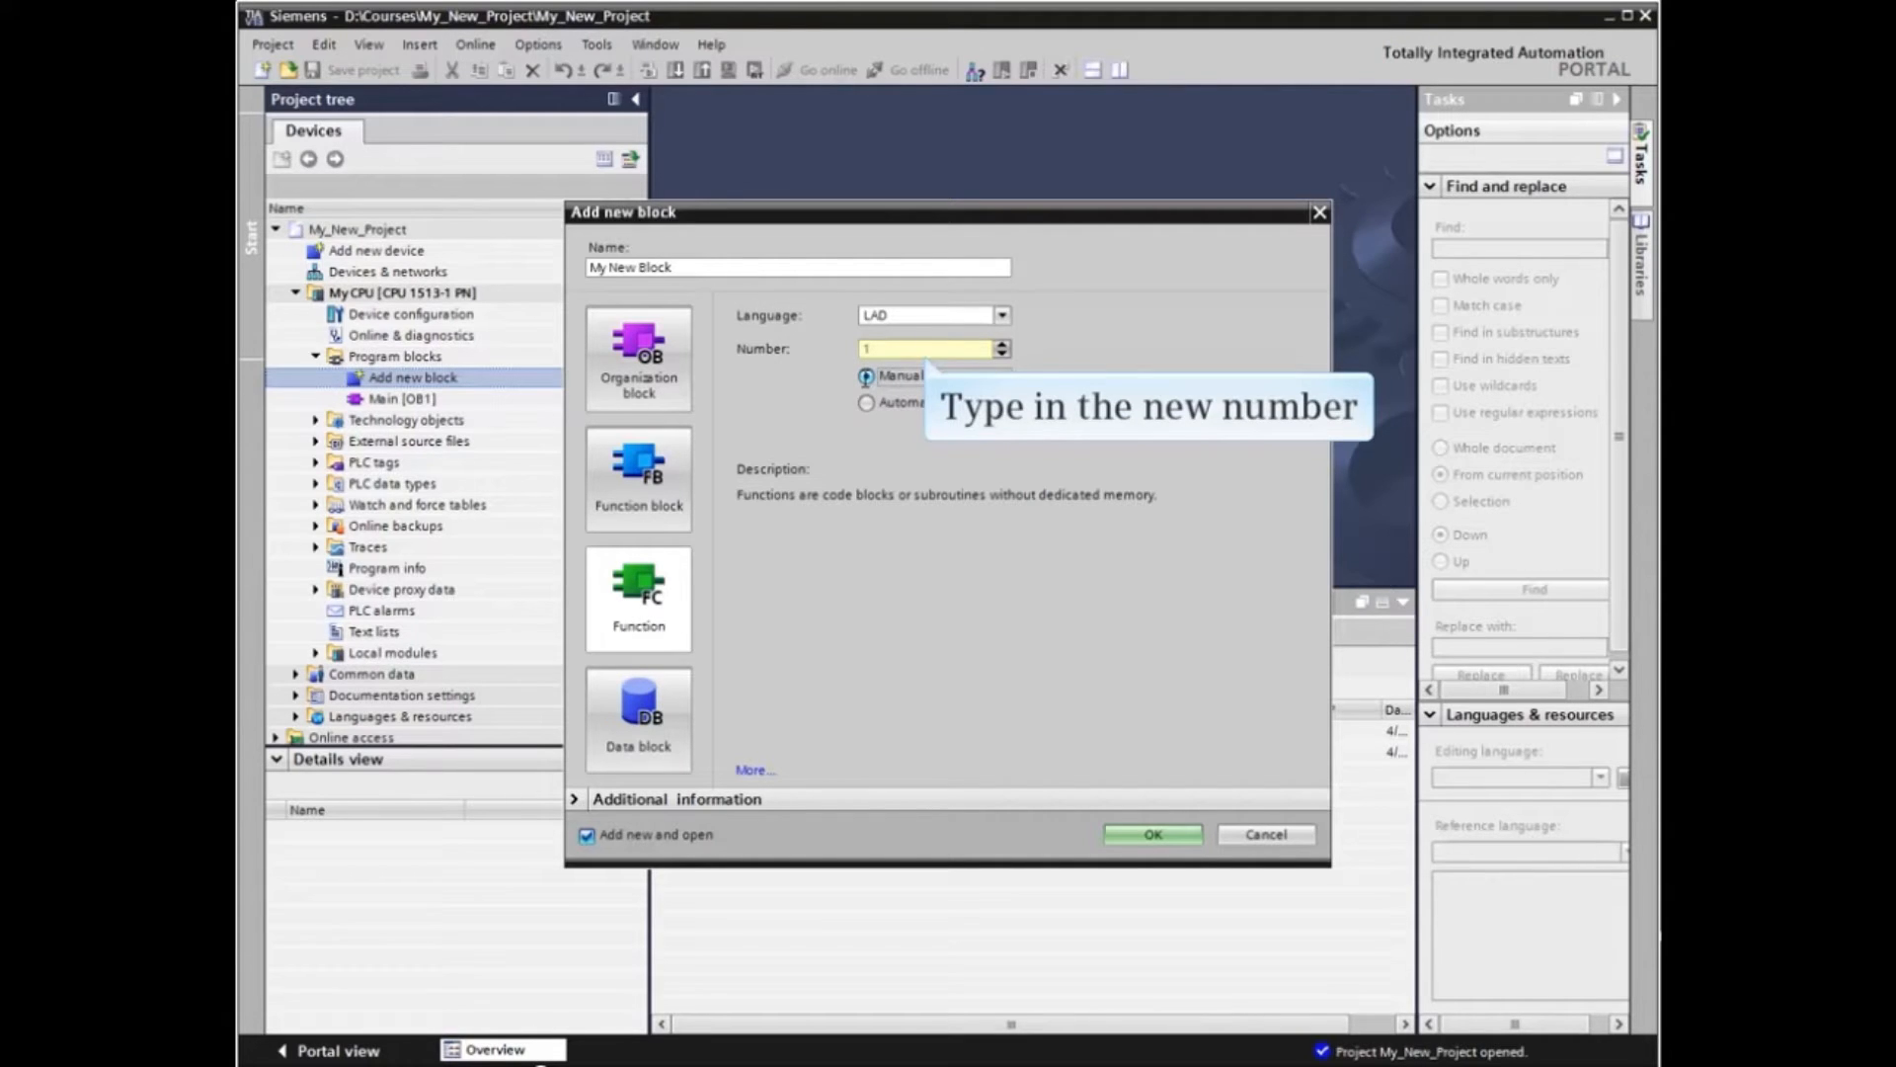
left_click(930, 347)
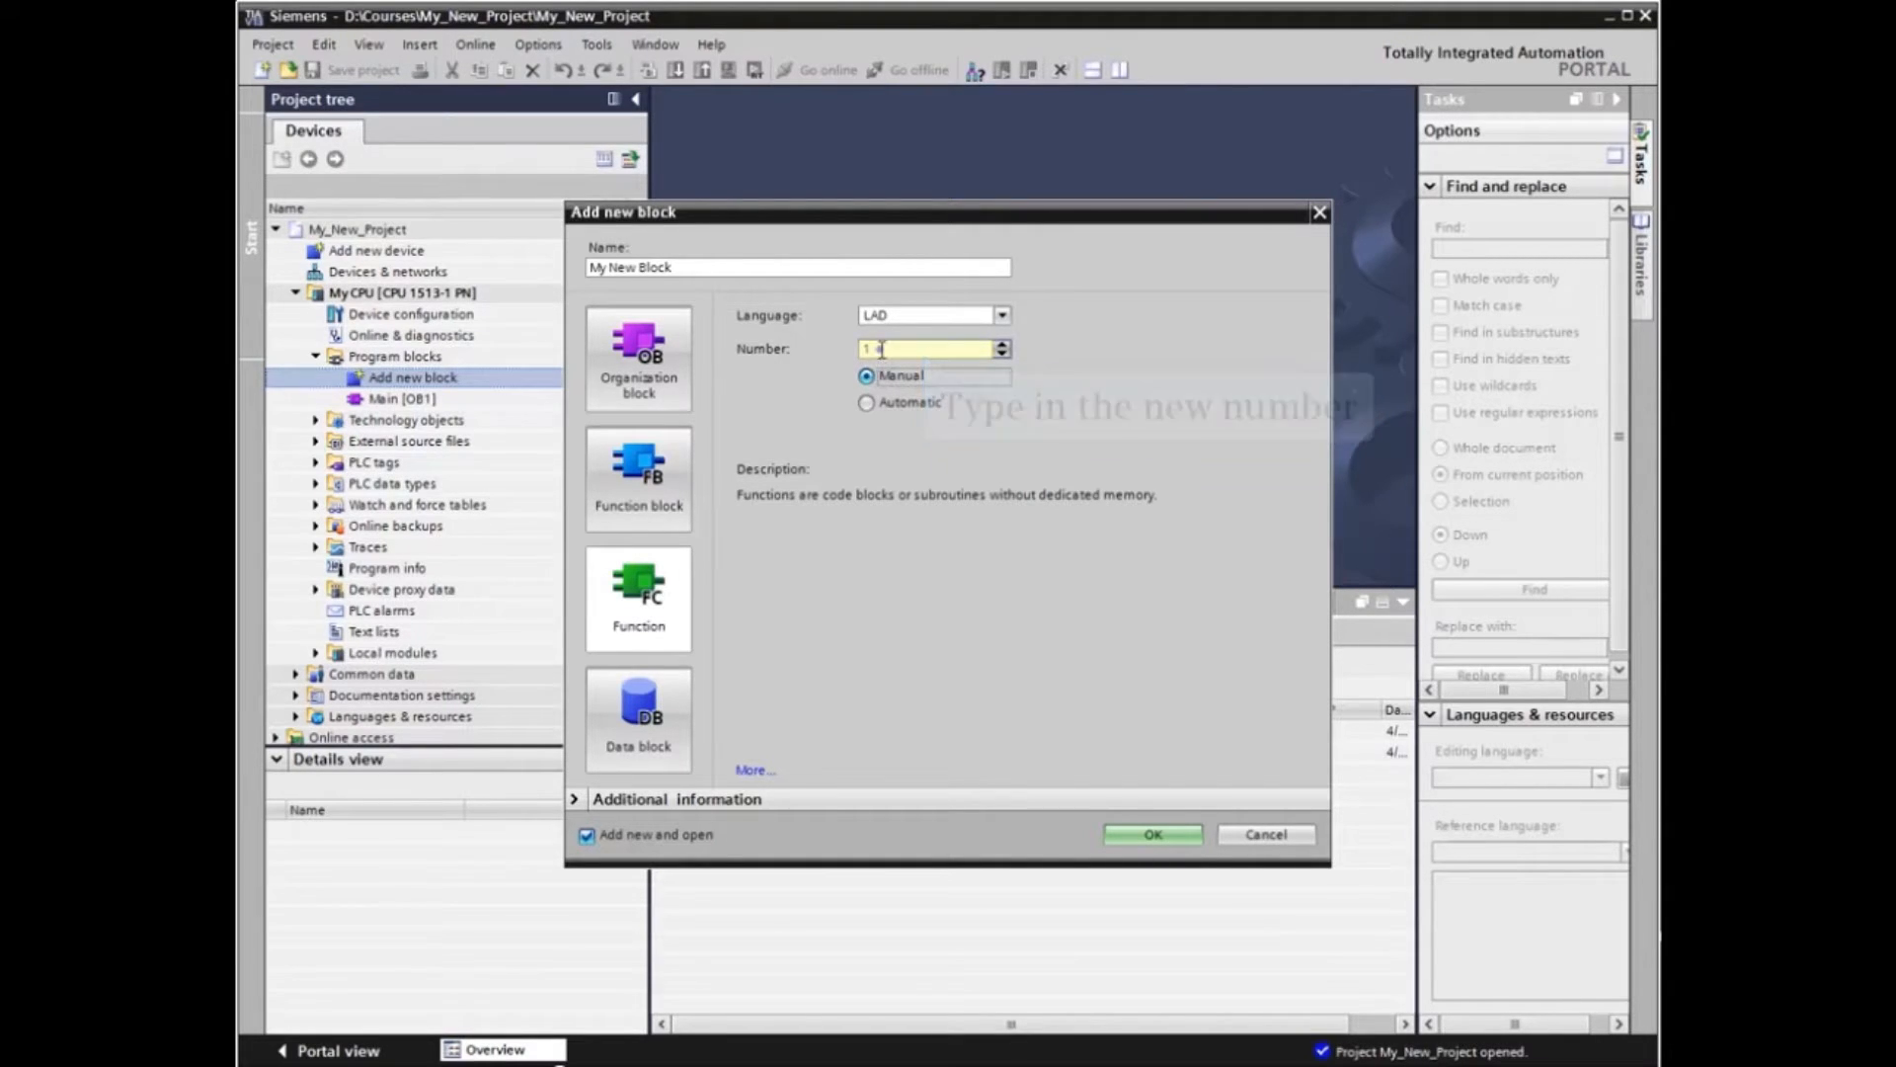
type("0")
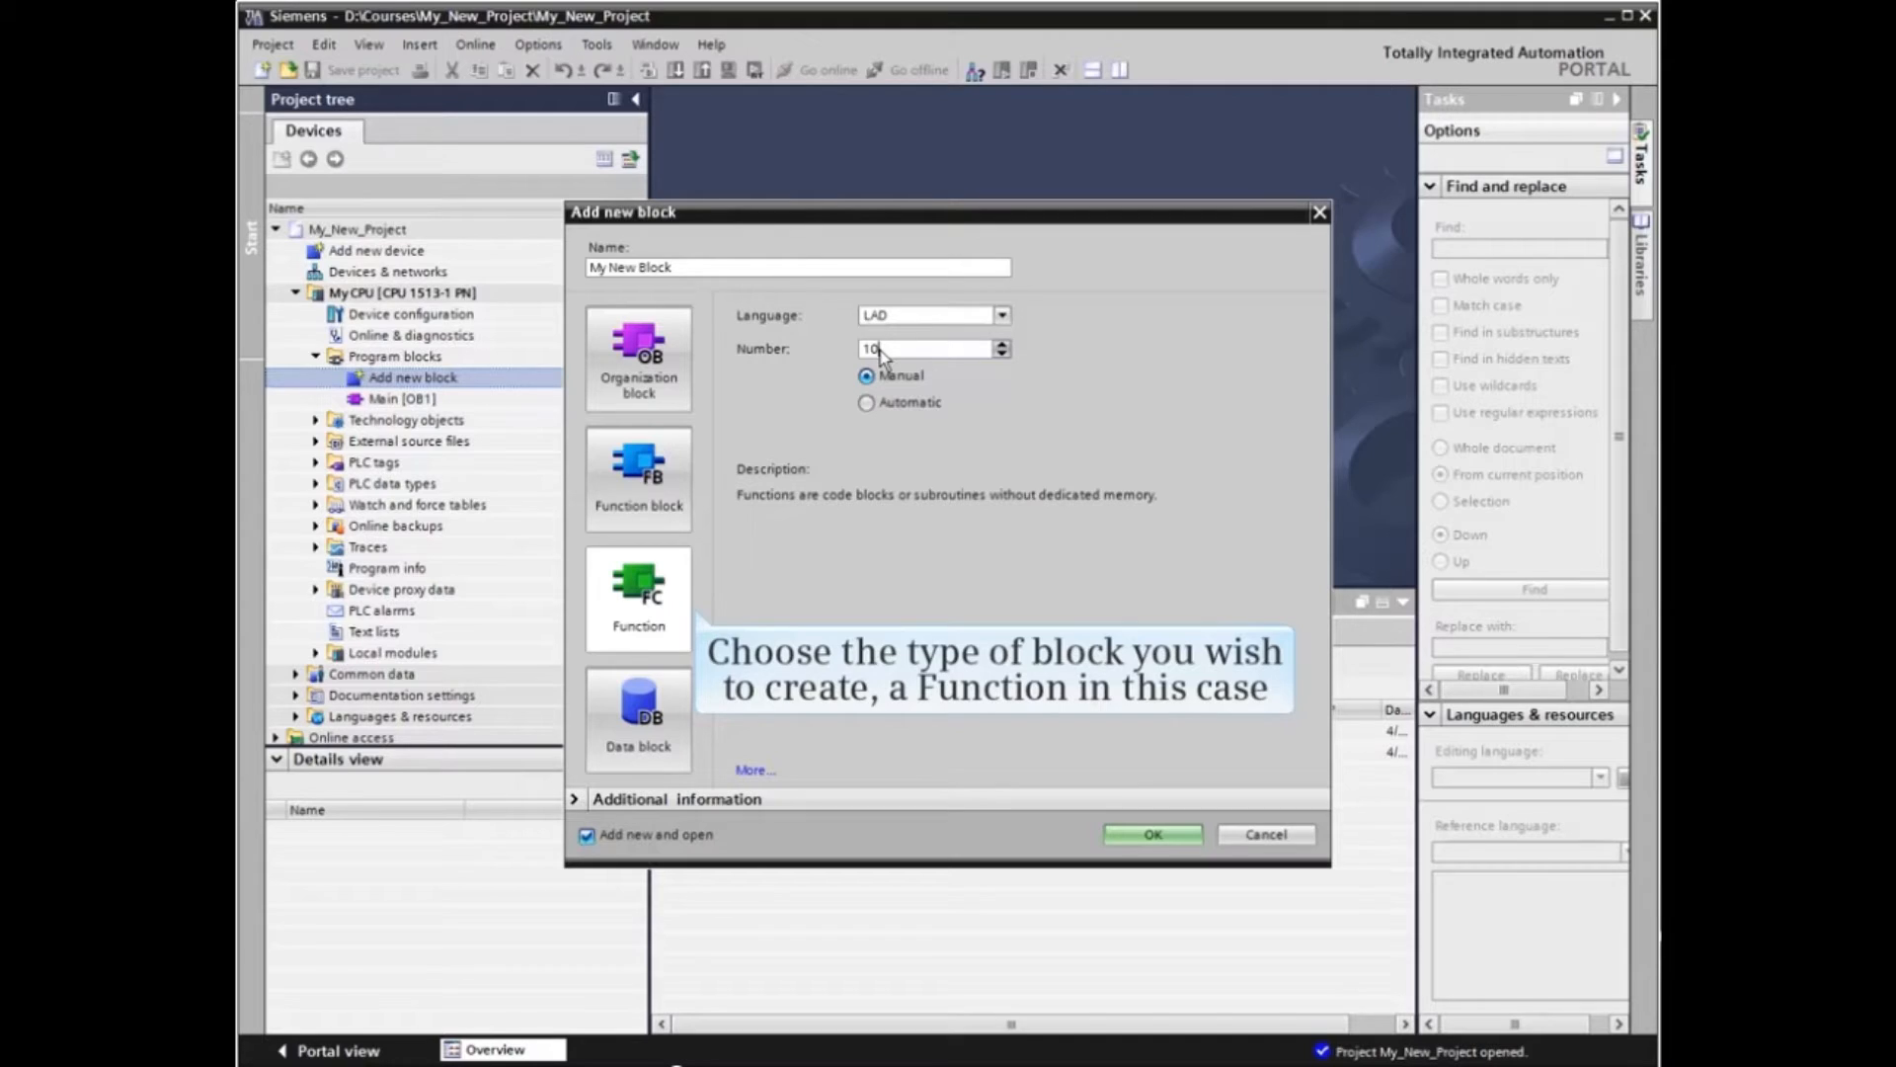
left_click(638, 596)
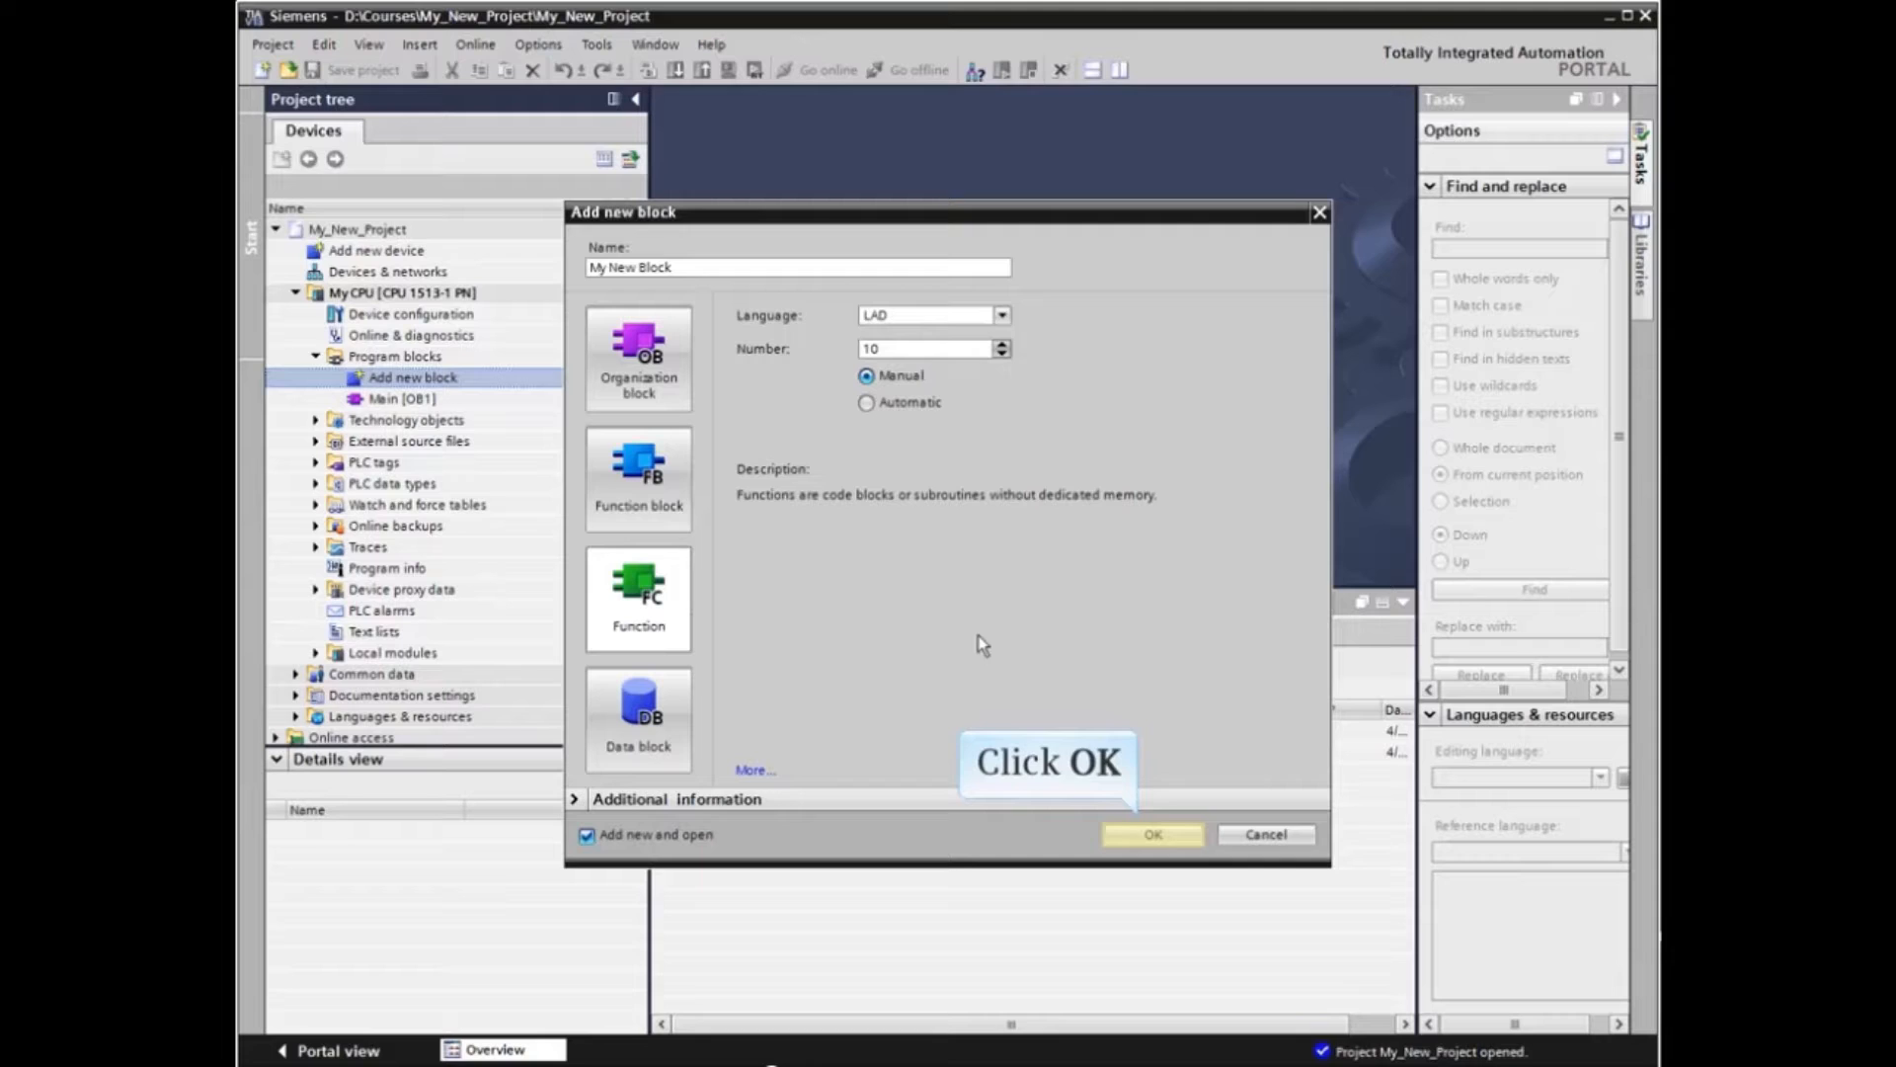
left_click(1150, 834)
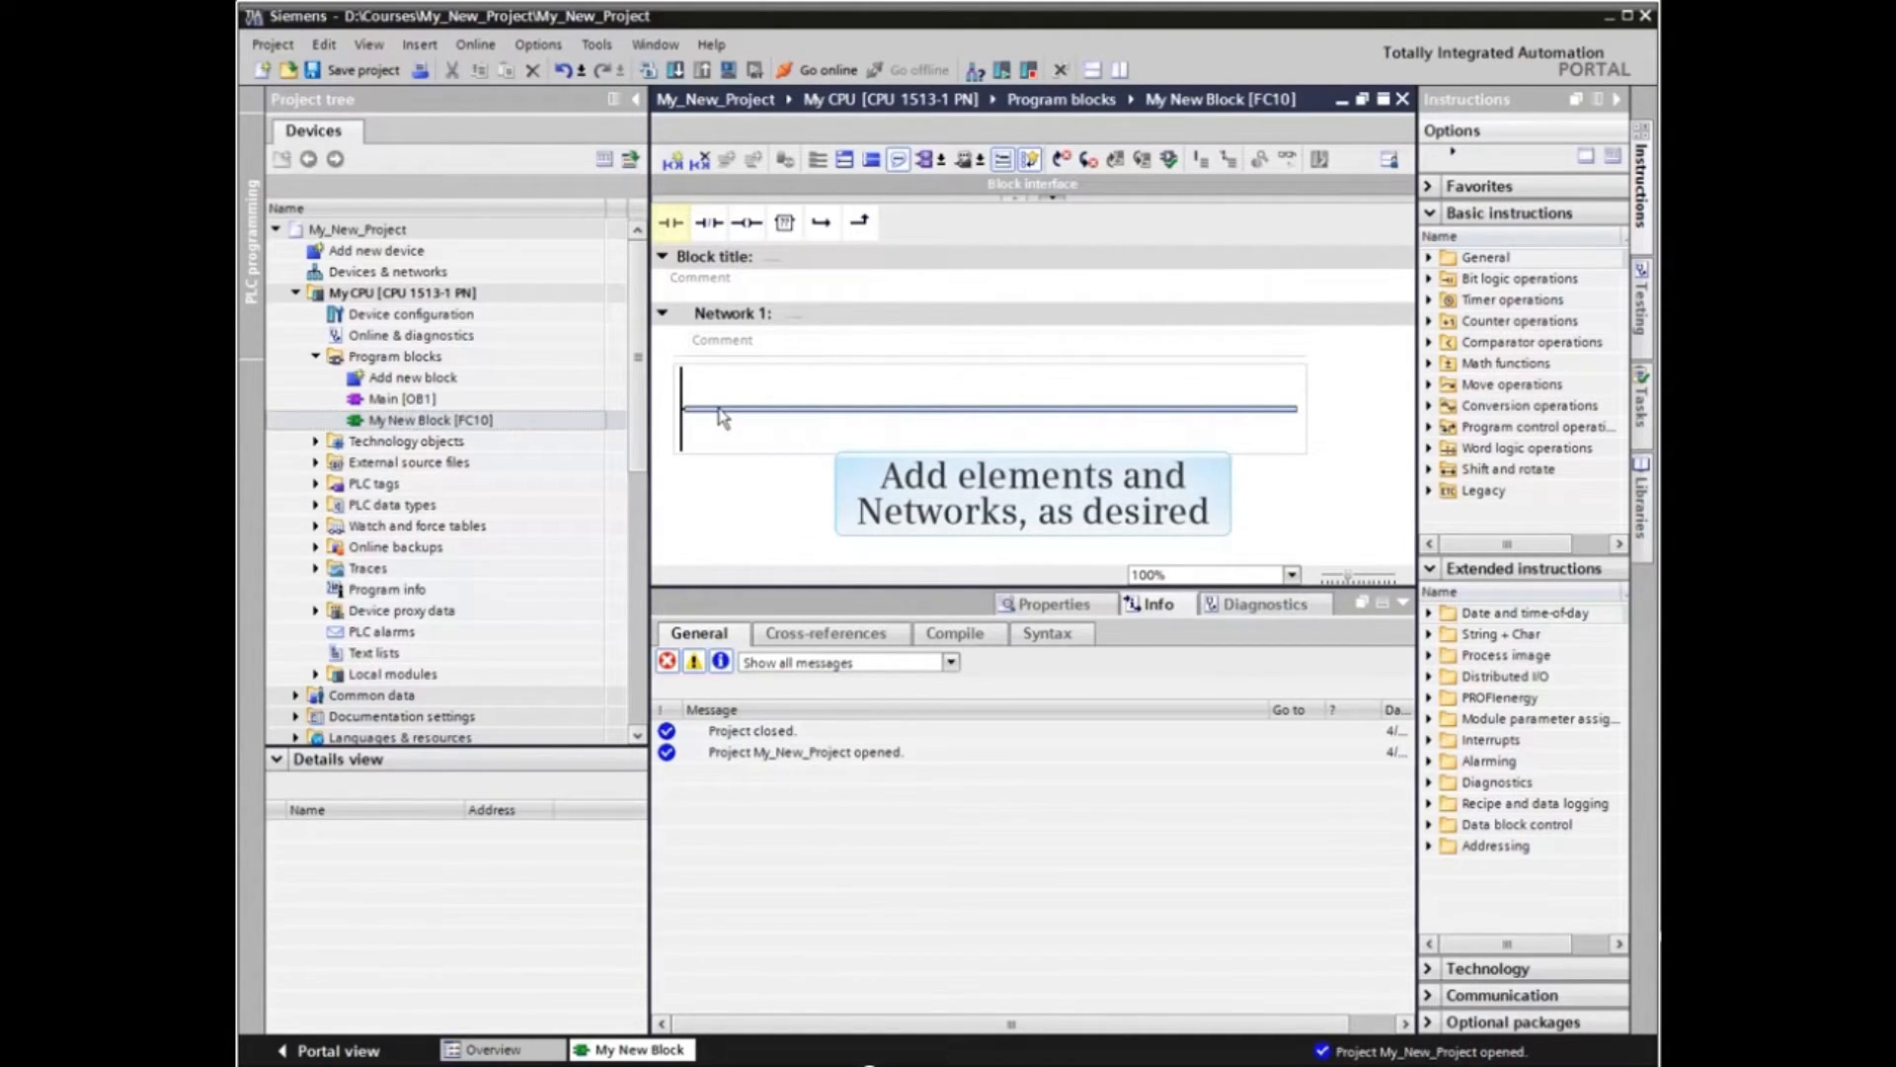
mouse_move(681, 352)
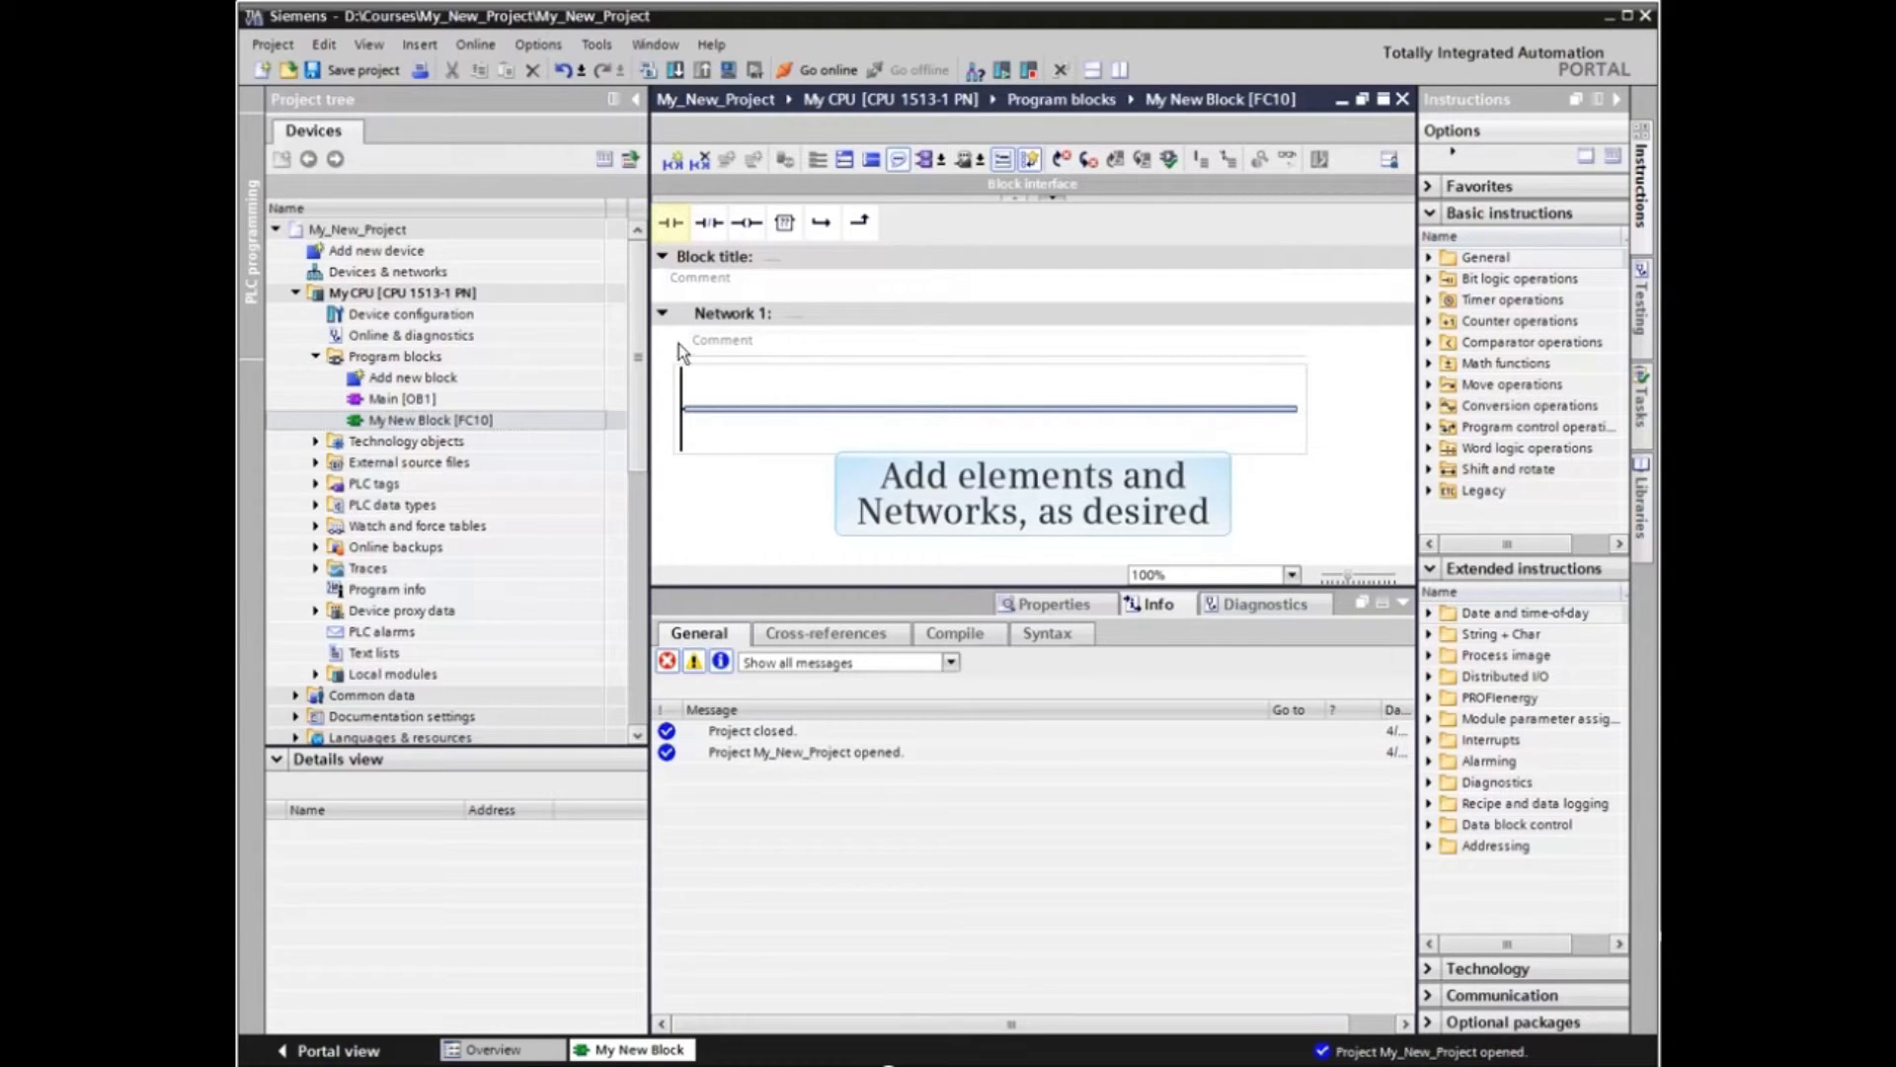
Step: Build the Operation latch network with Operation ON/OFF contacts in FC10 and save the project
left_click(672, 221)
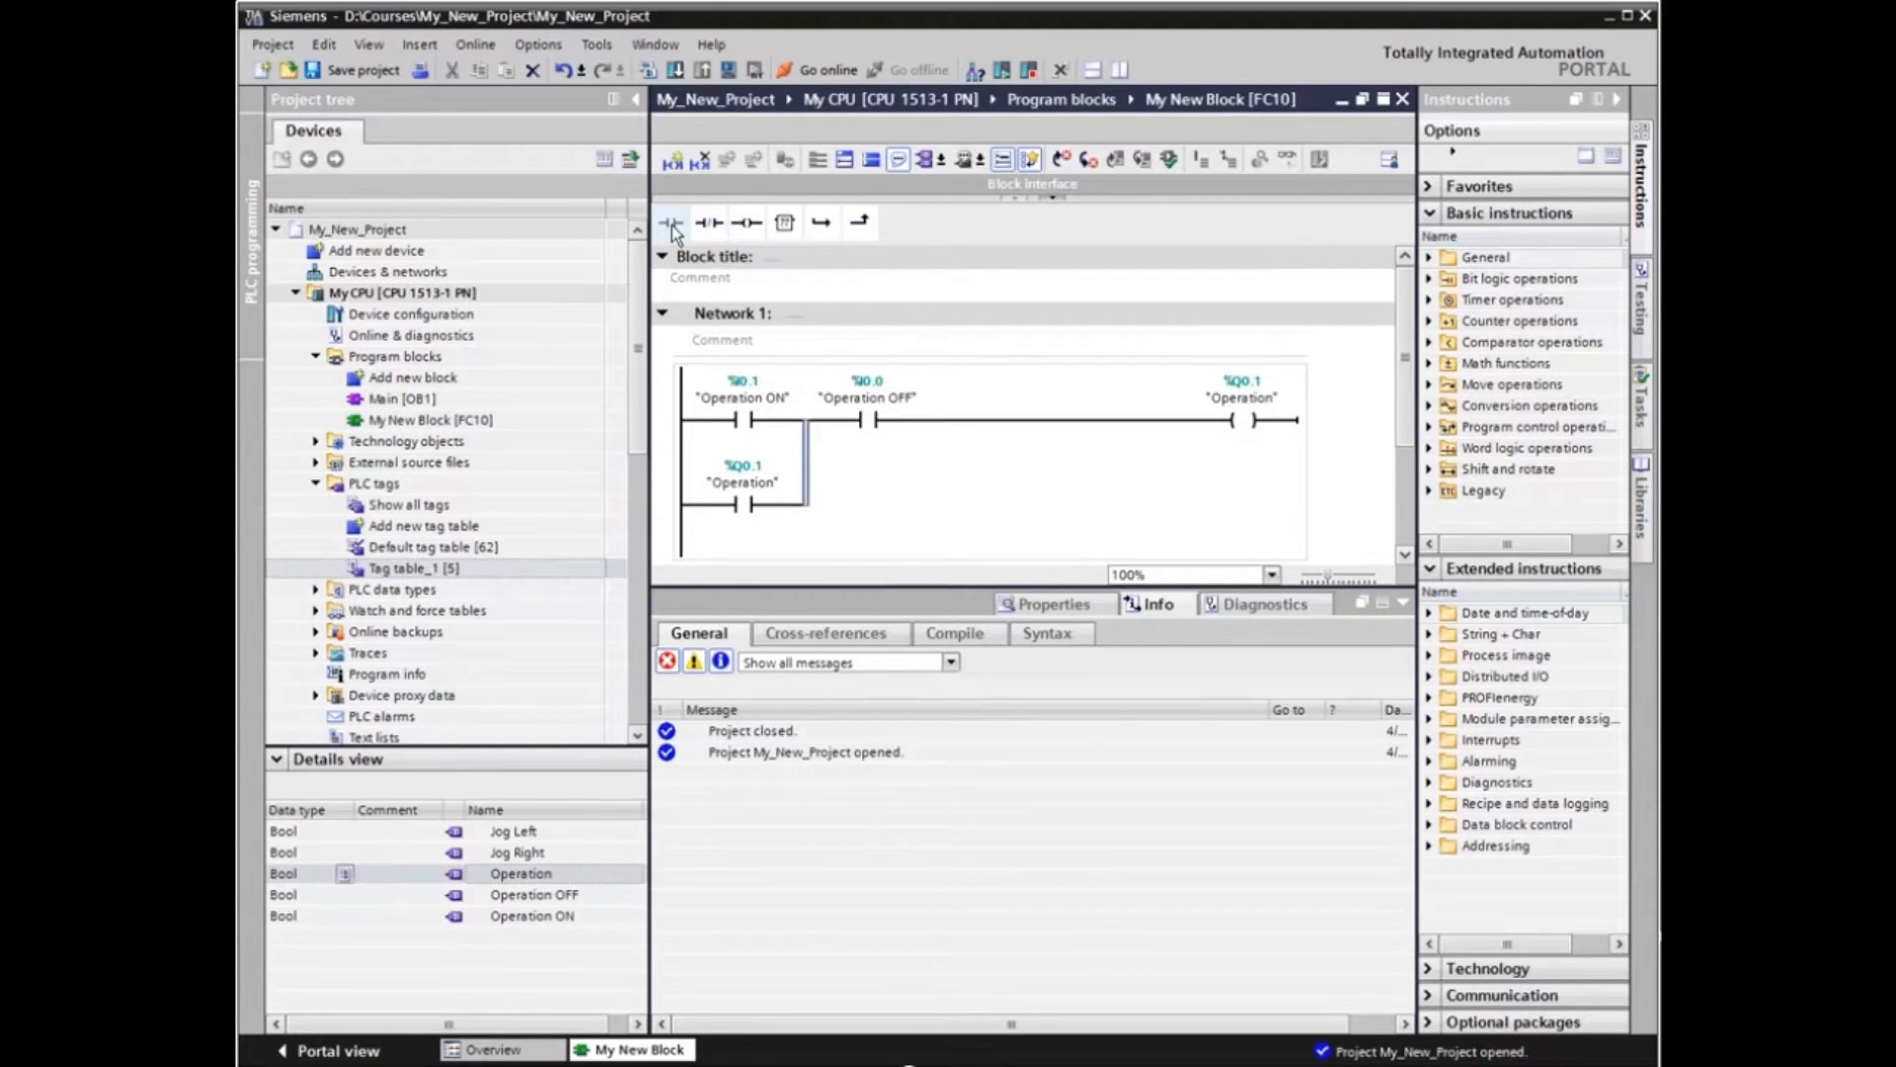
left_click(352, 69)
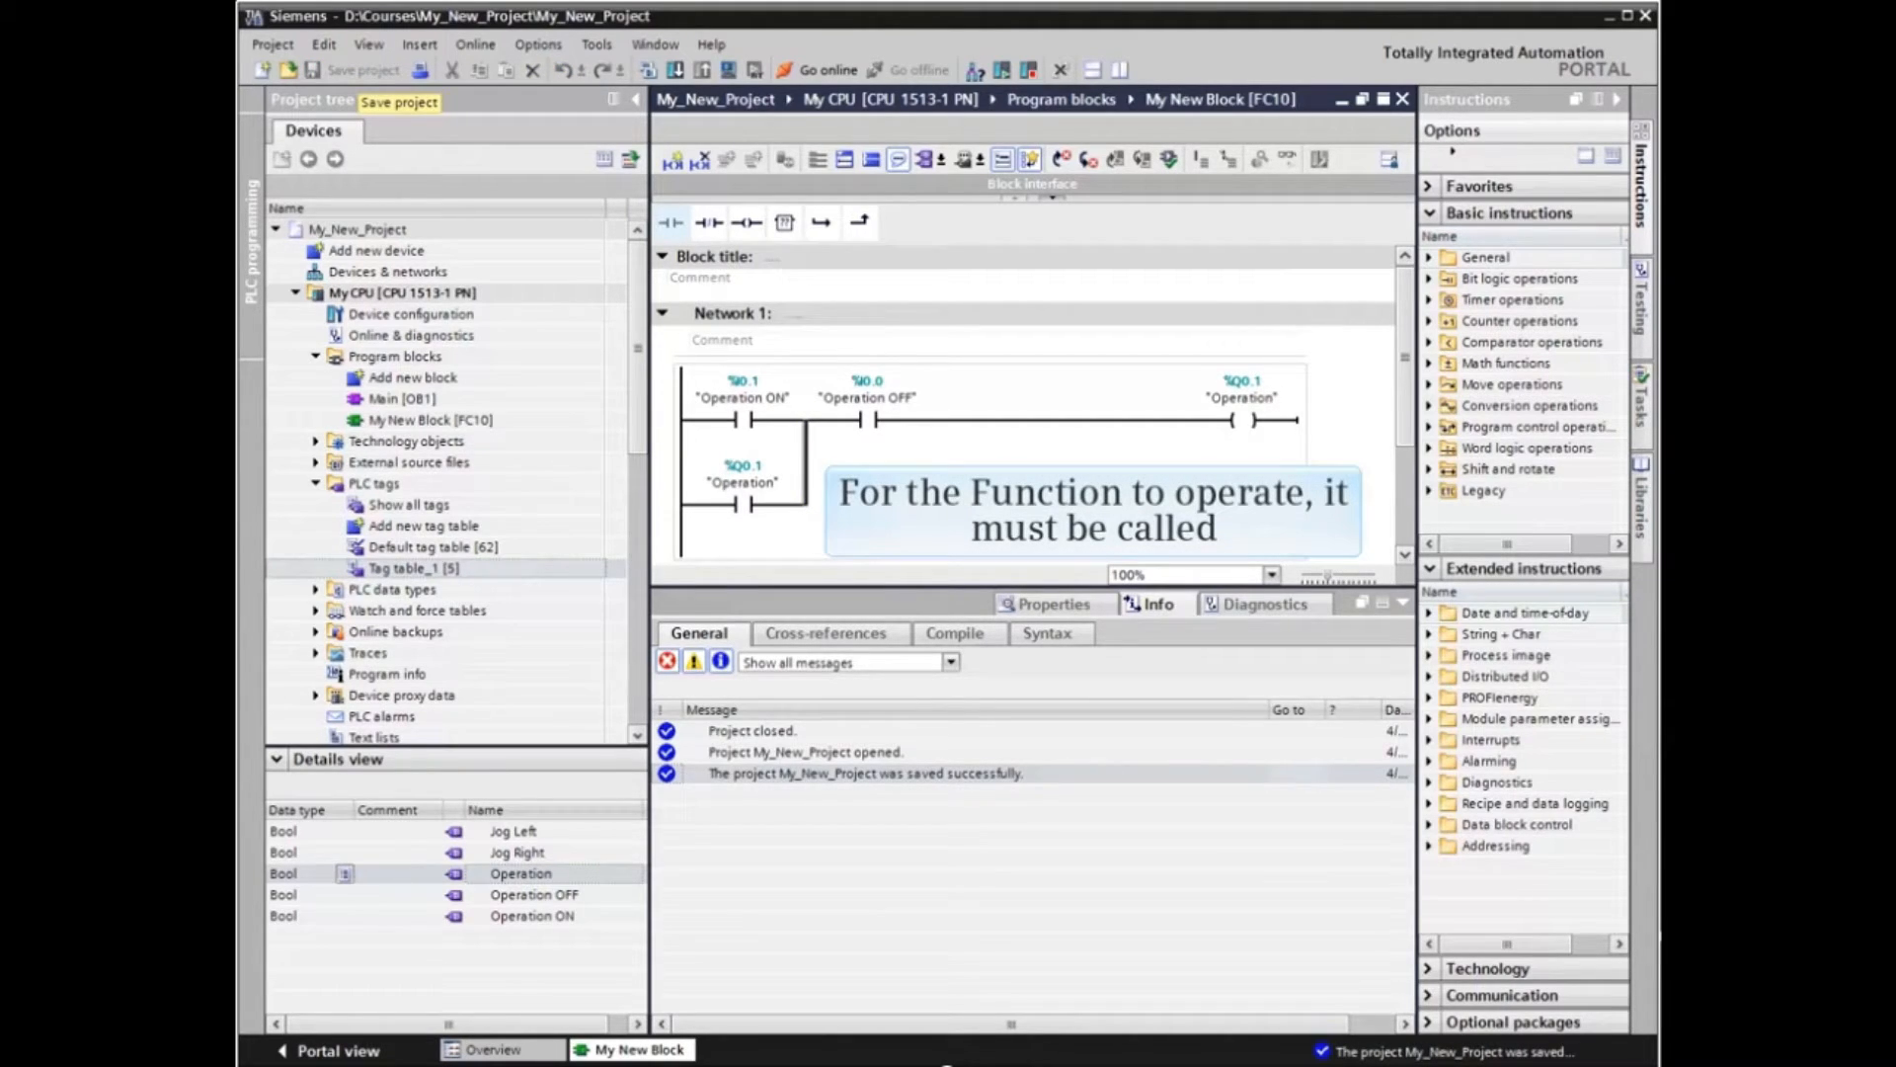
left_click(403, 399)
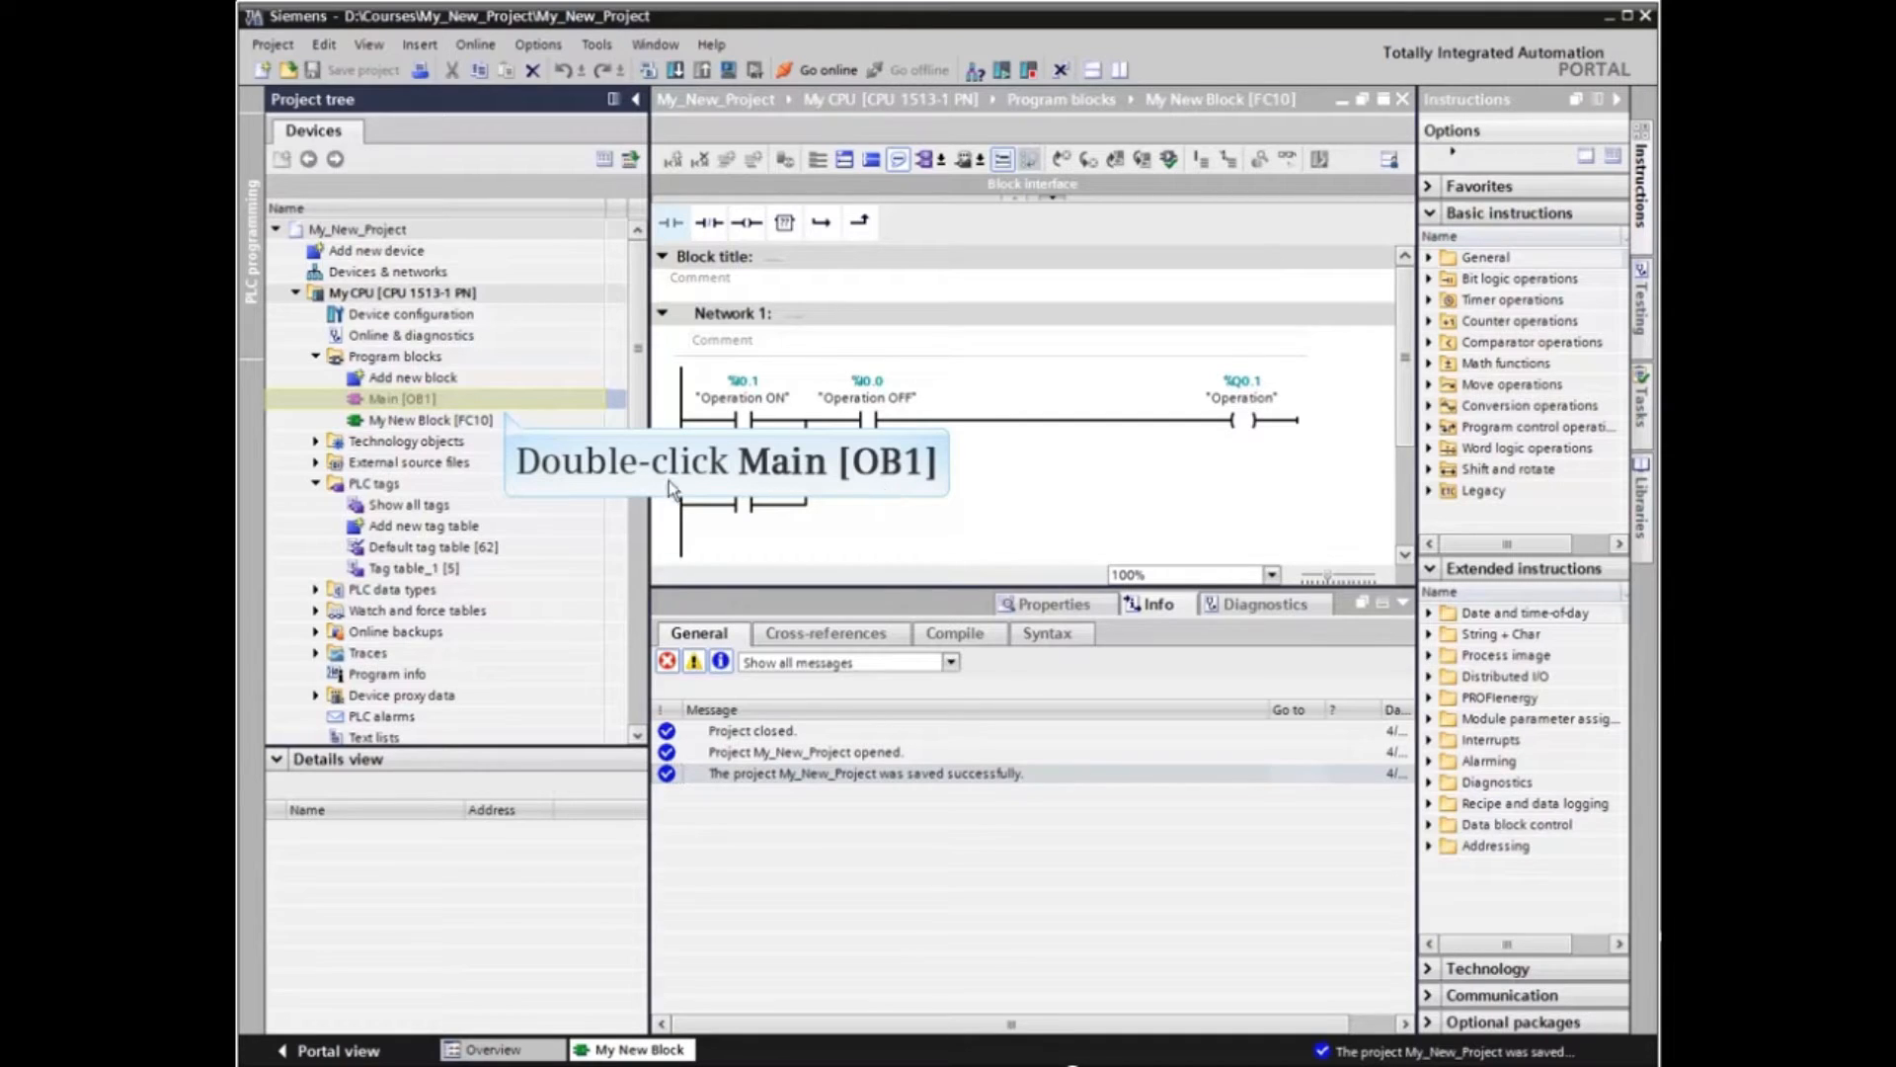
Step: Call My New Block [FC10] from Network 1 of Main [OB1] and save the project
double_click(401, 399)
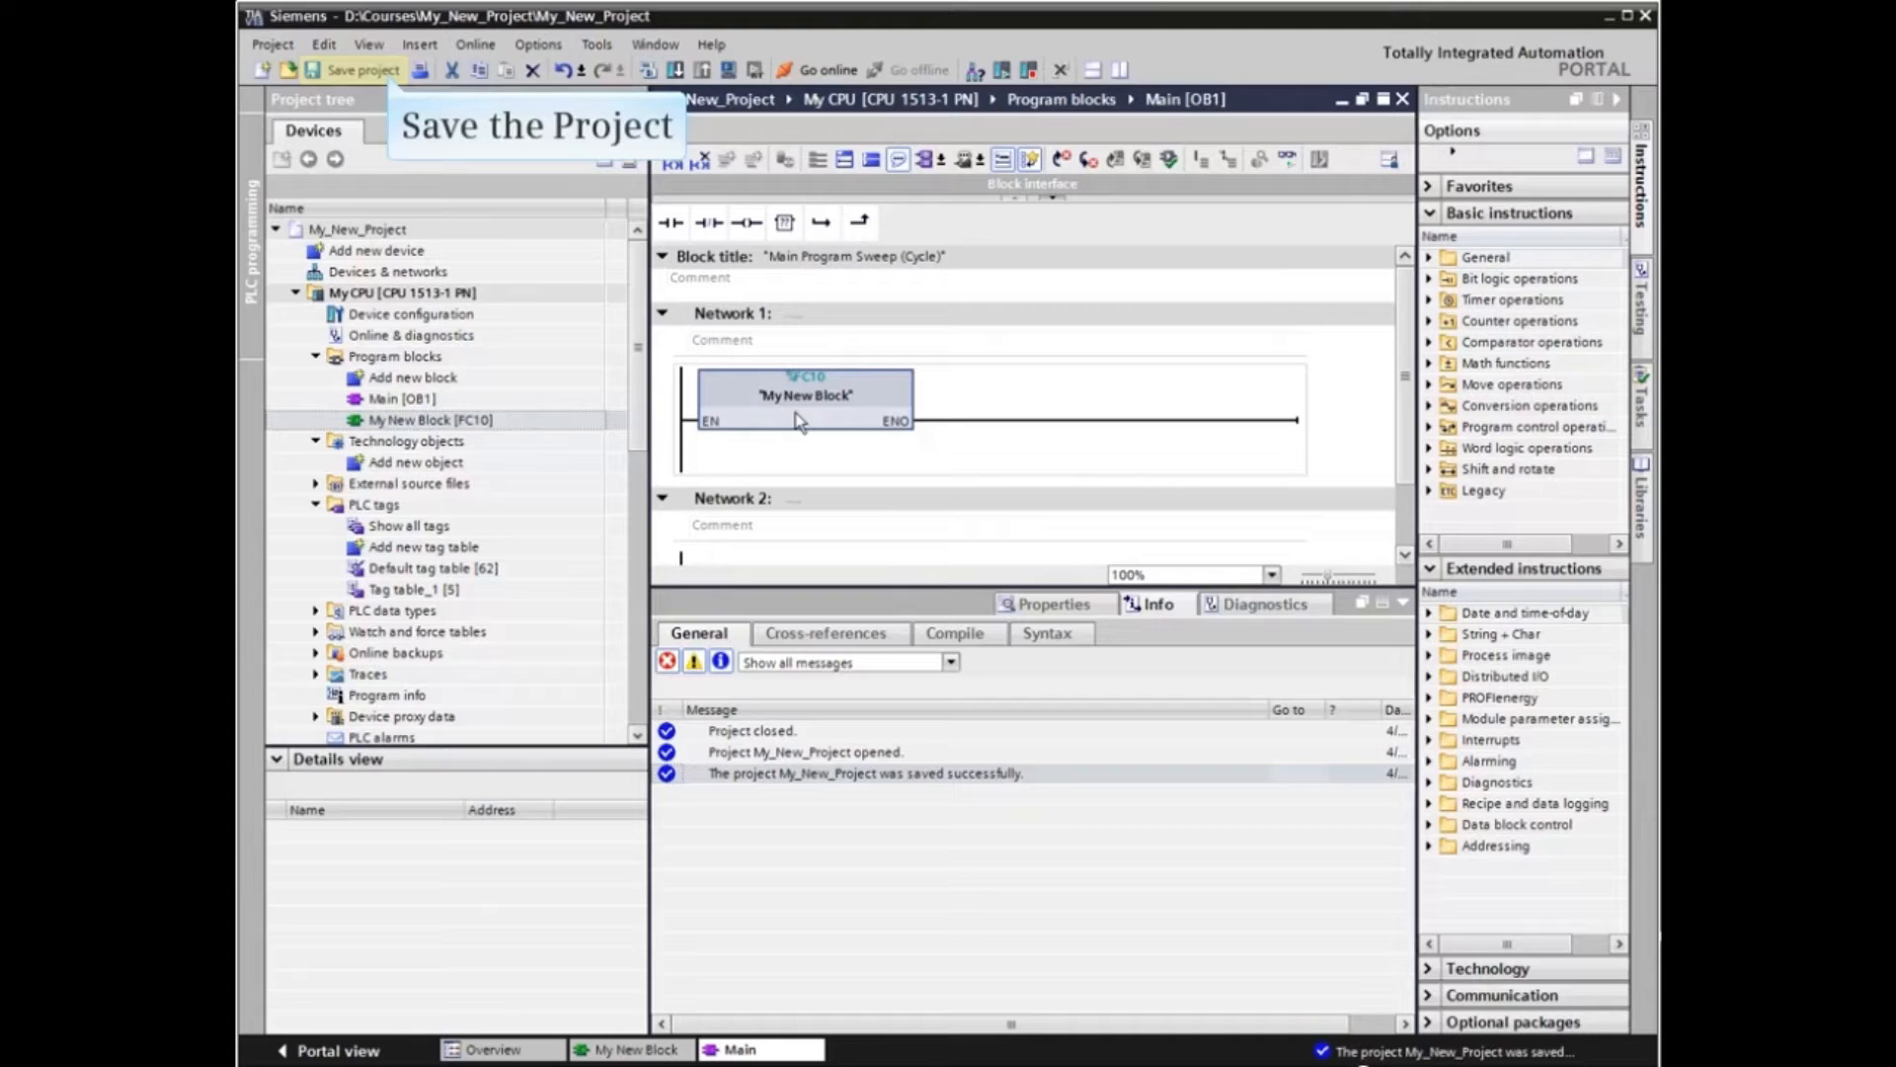
left_click(356, 69)
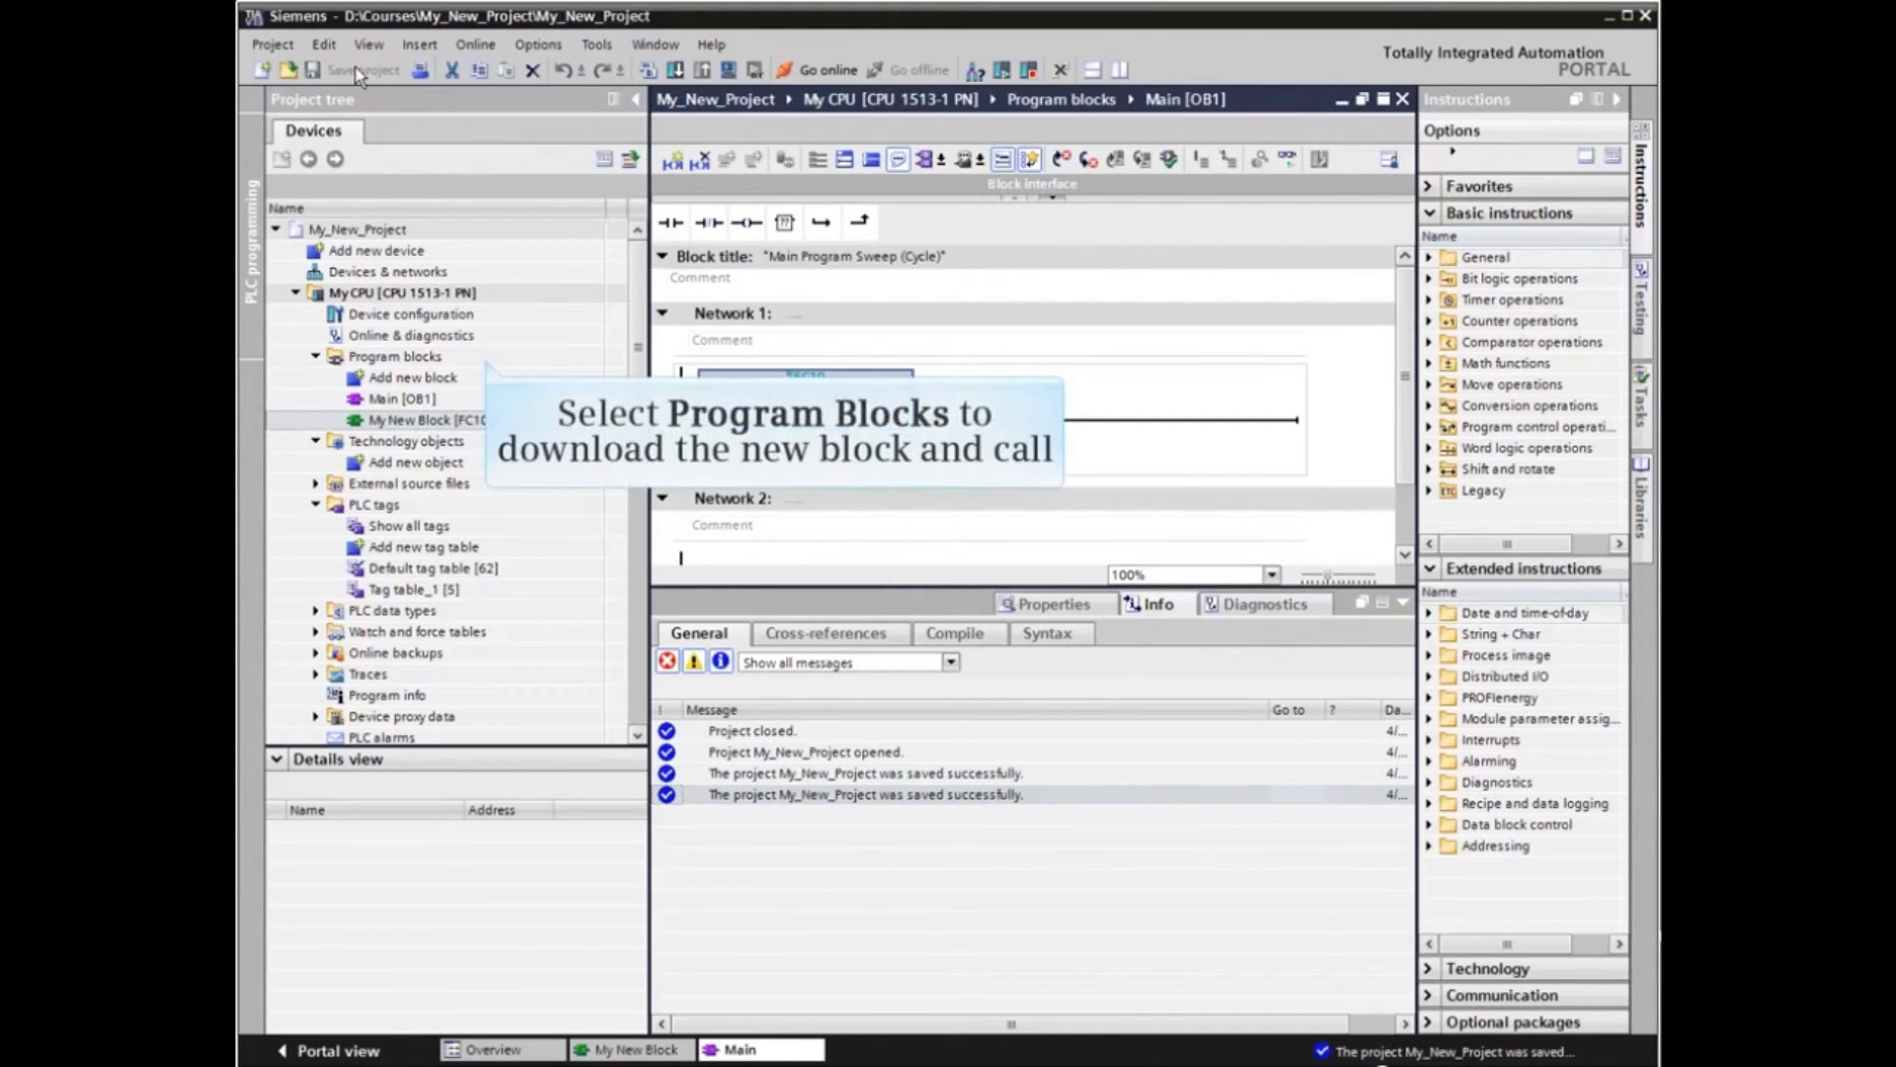
Step: Compile all program blocks and download them to My CPU via Load preview
left_click(395, 356)
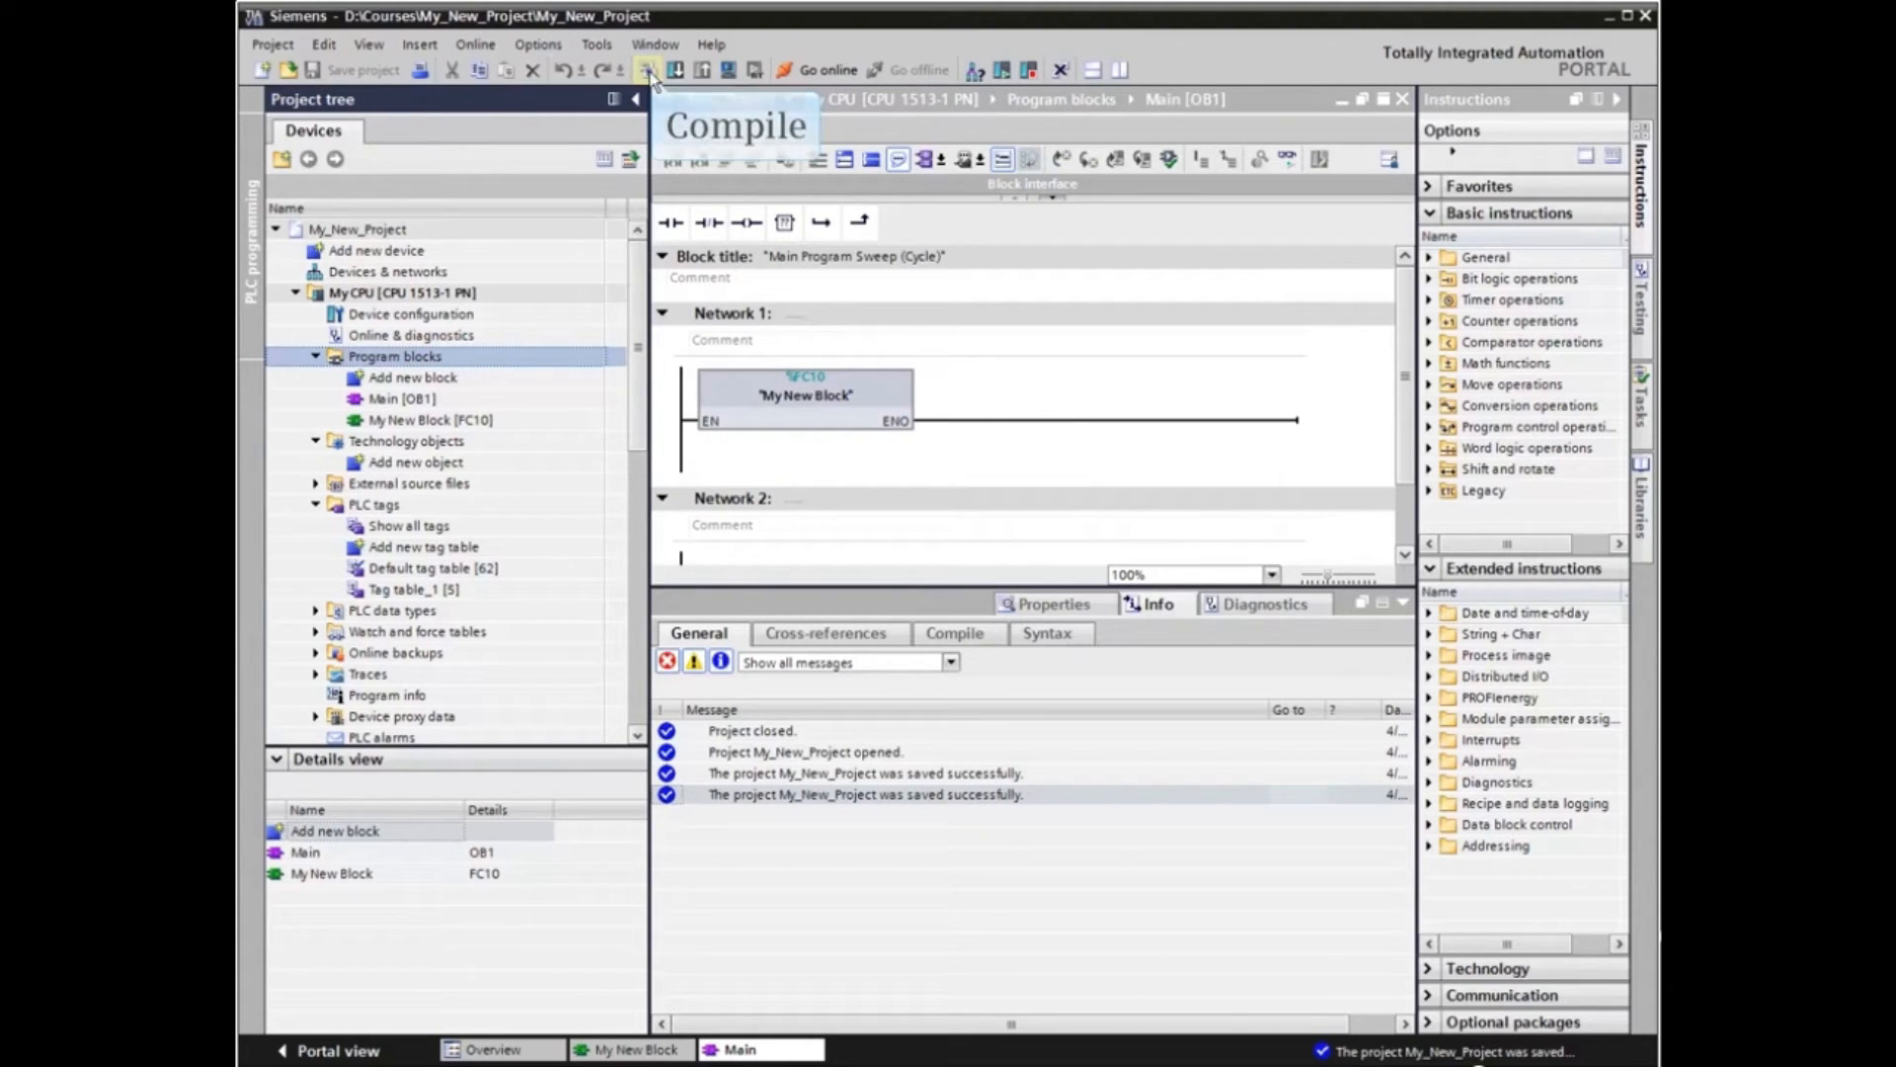
left_click(648, 69)
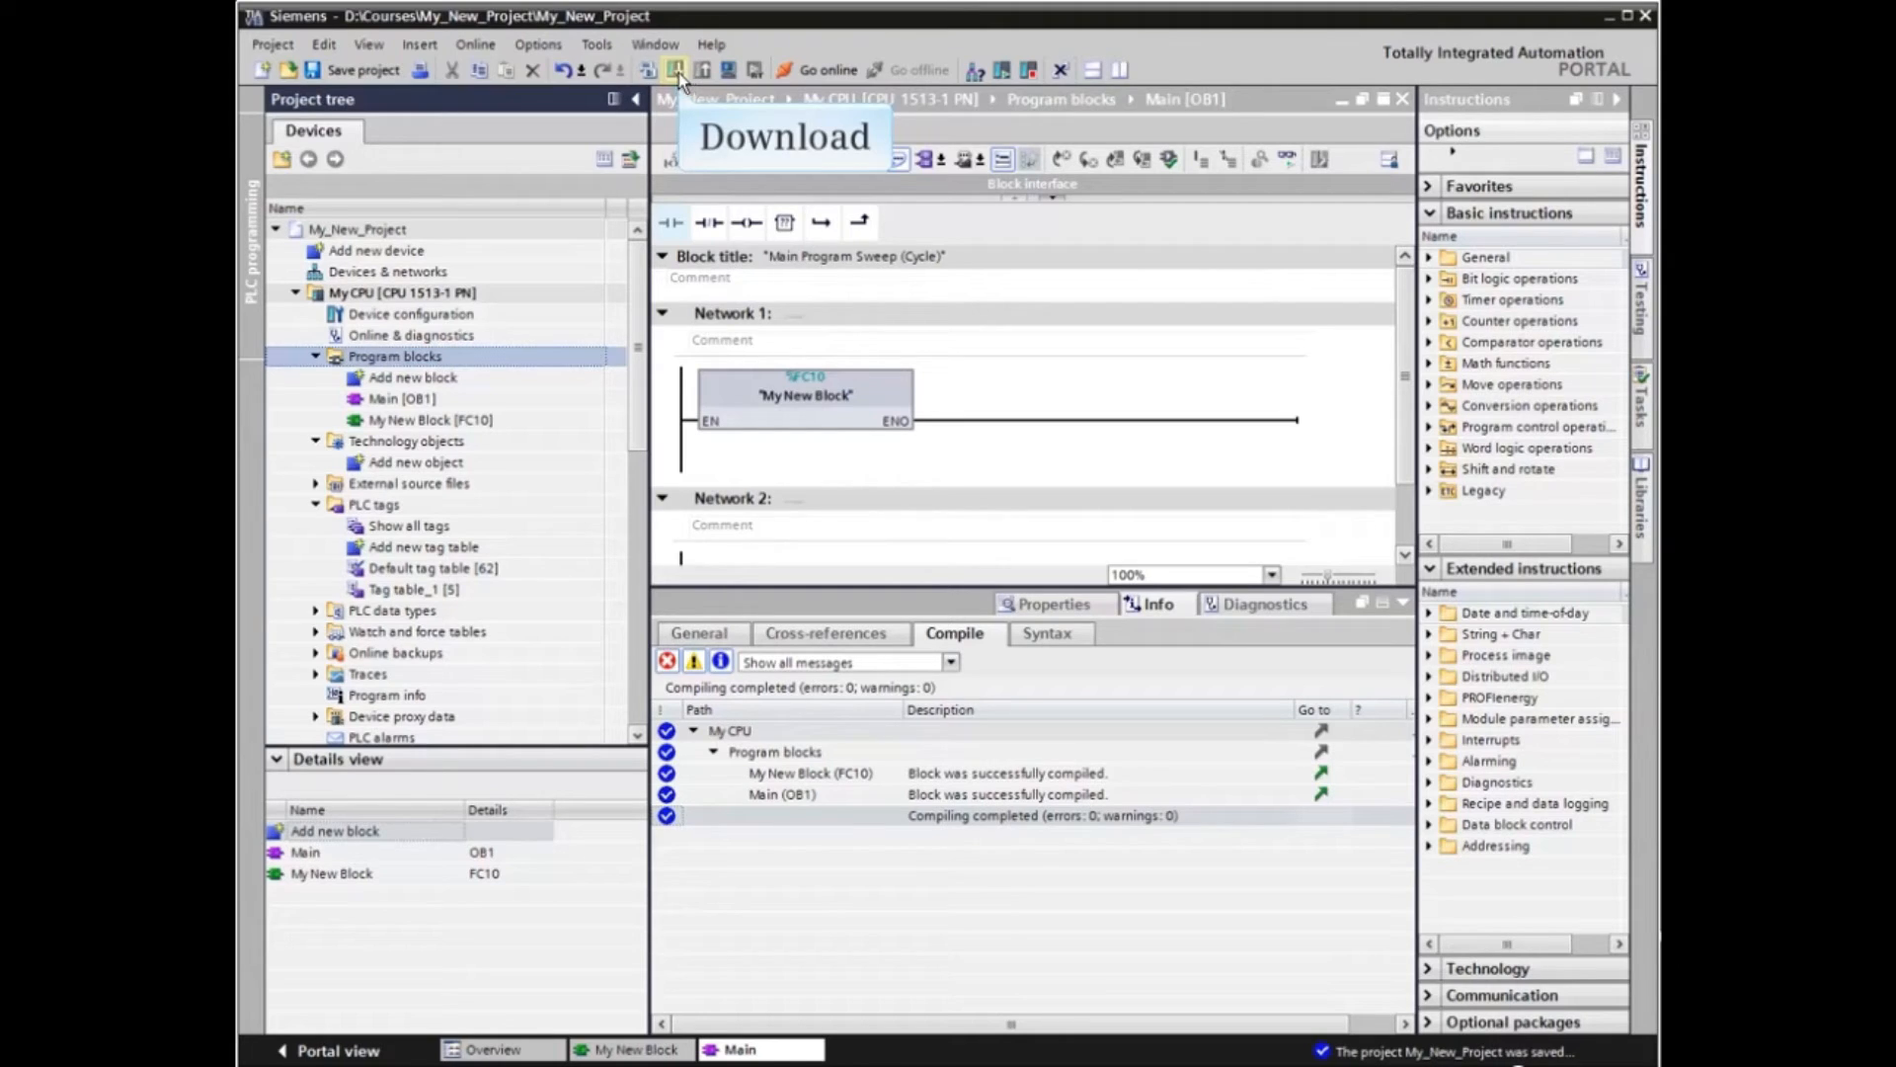
left_click(676, 69)
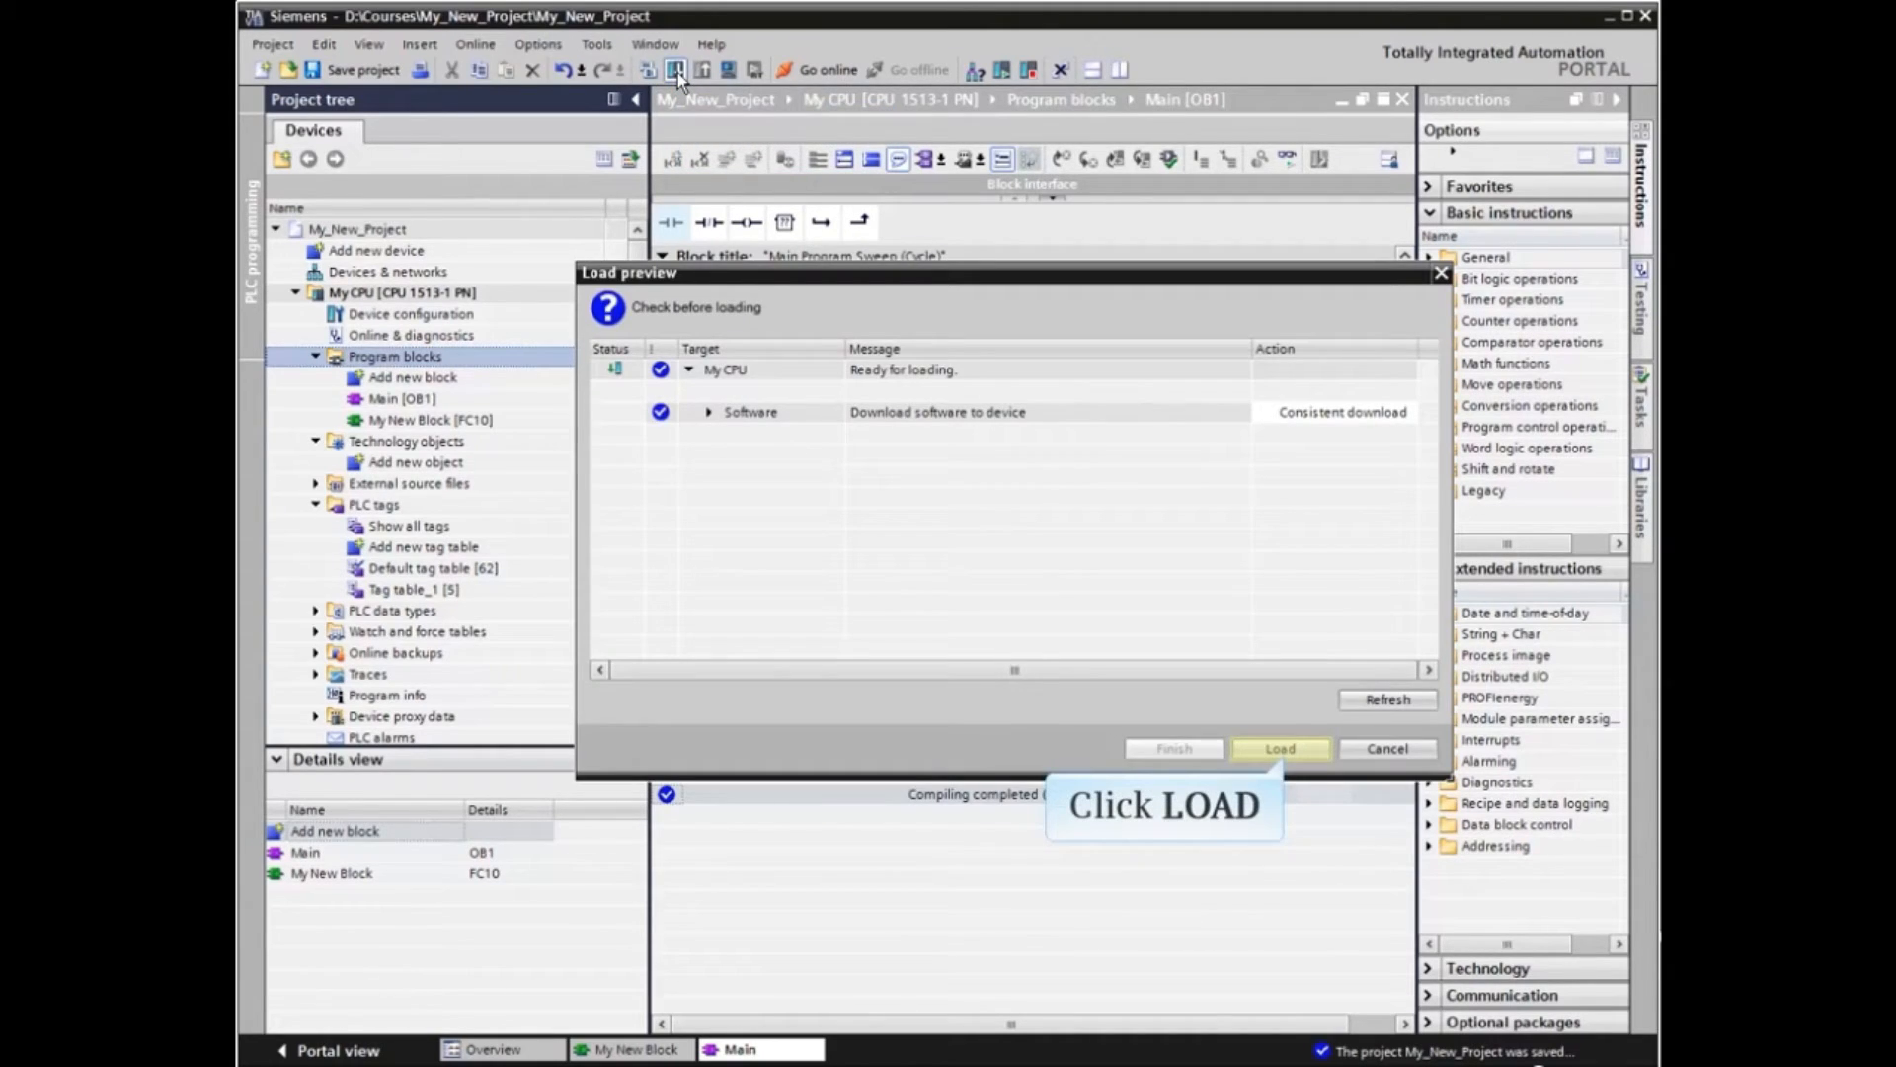
left_click(1278, 747)
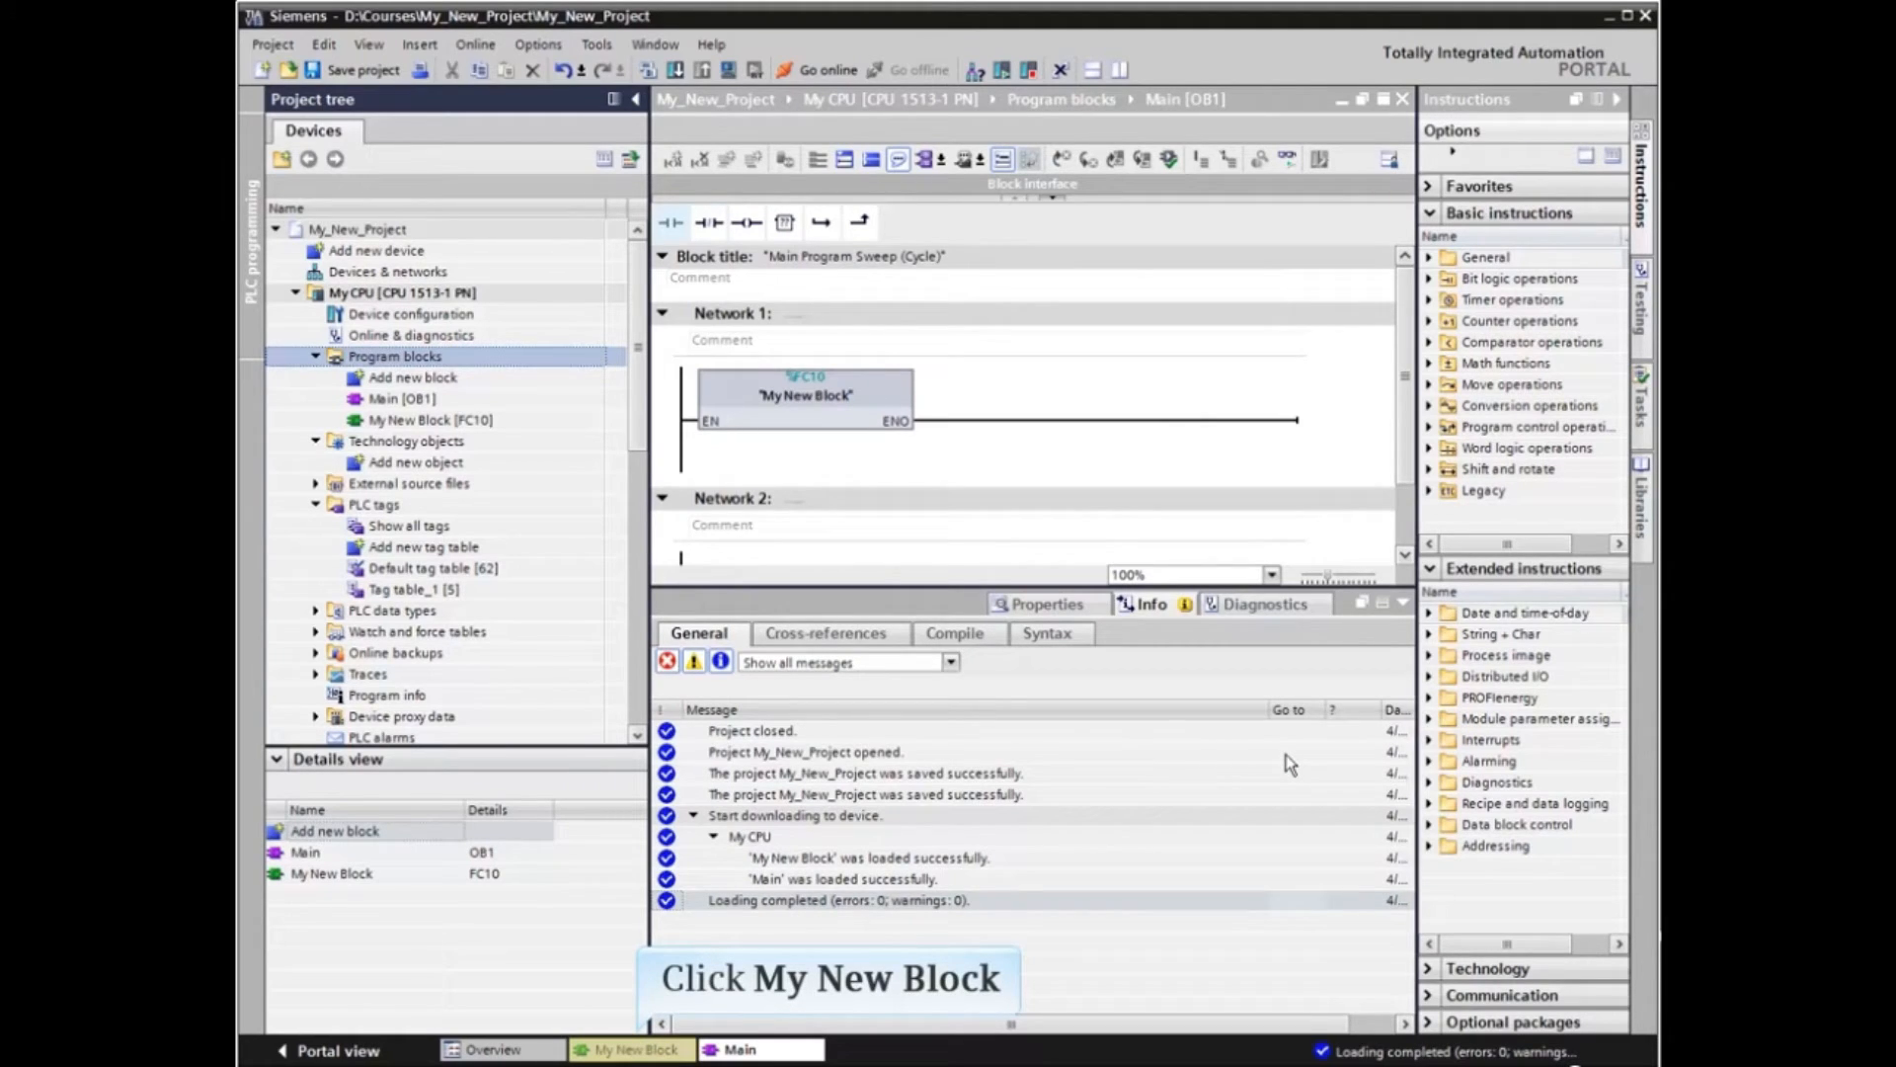
left_click(634, 1049)
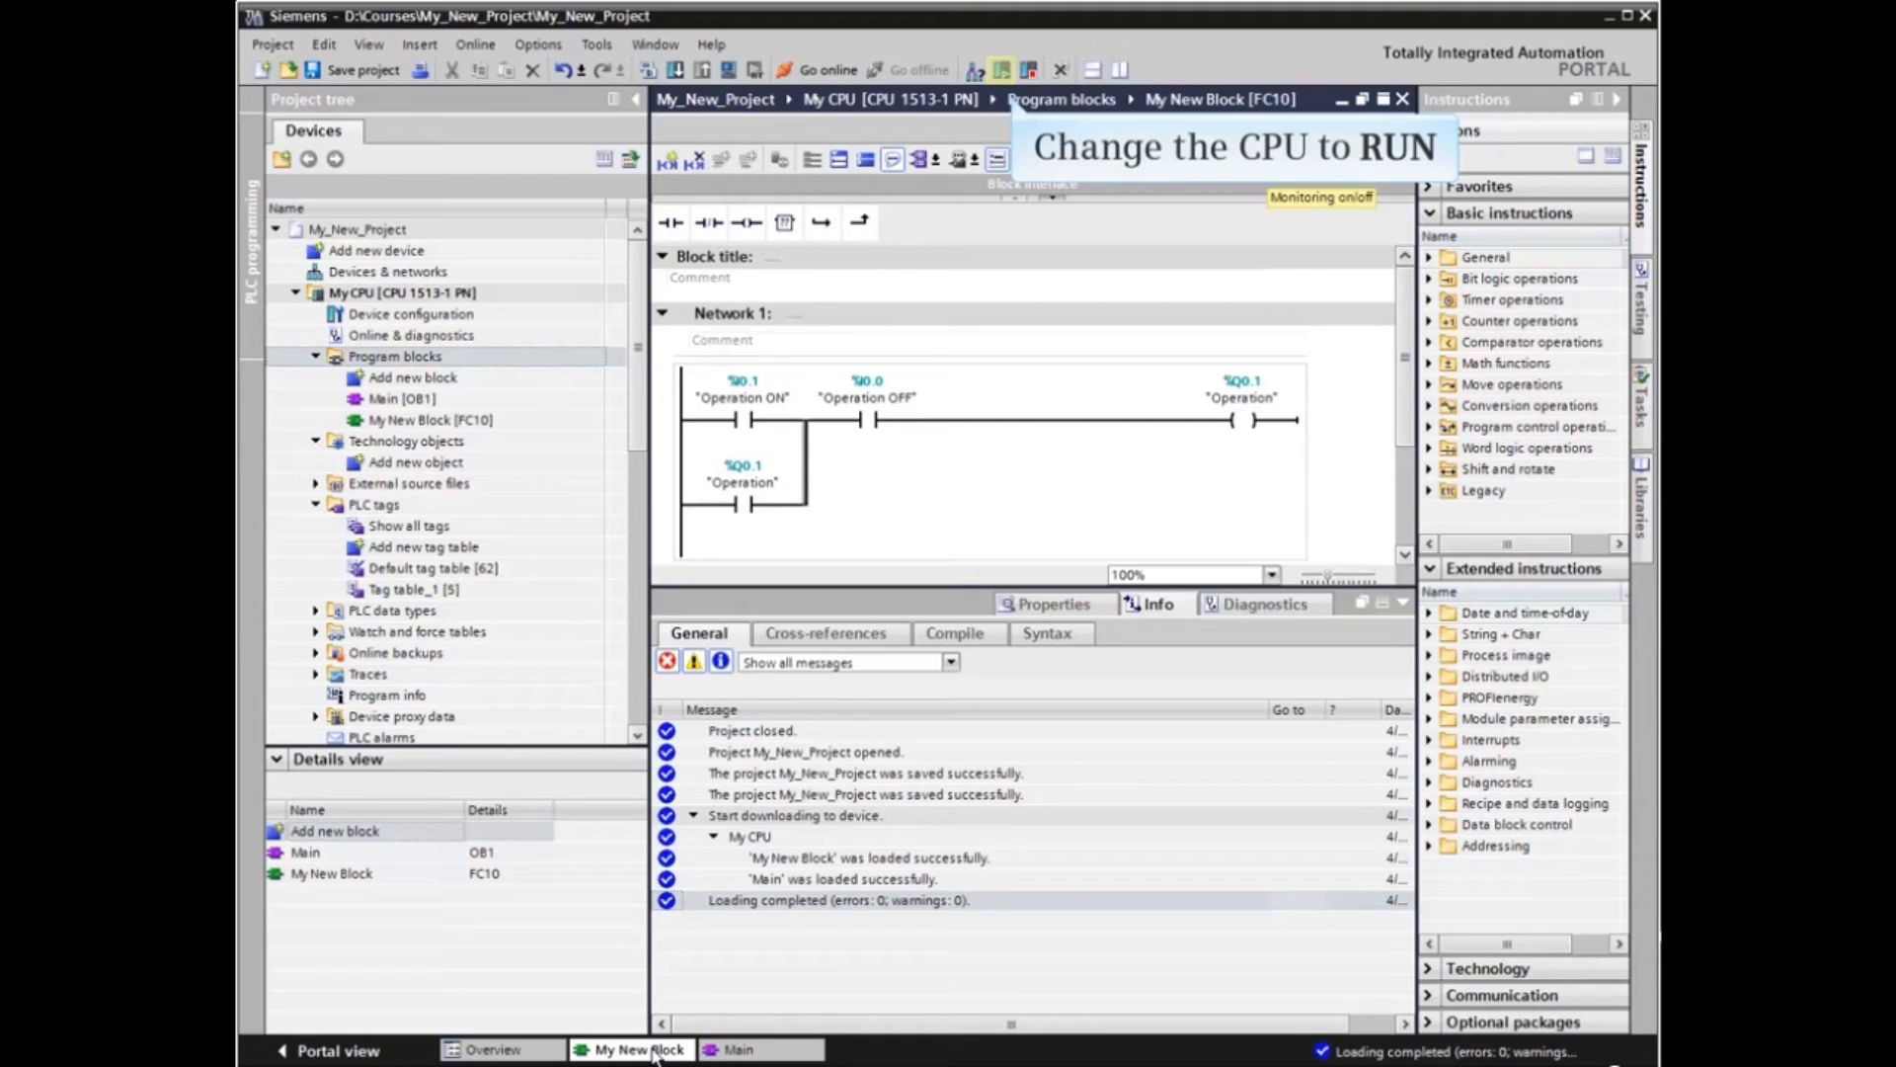
mouse_move(792, 1009)
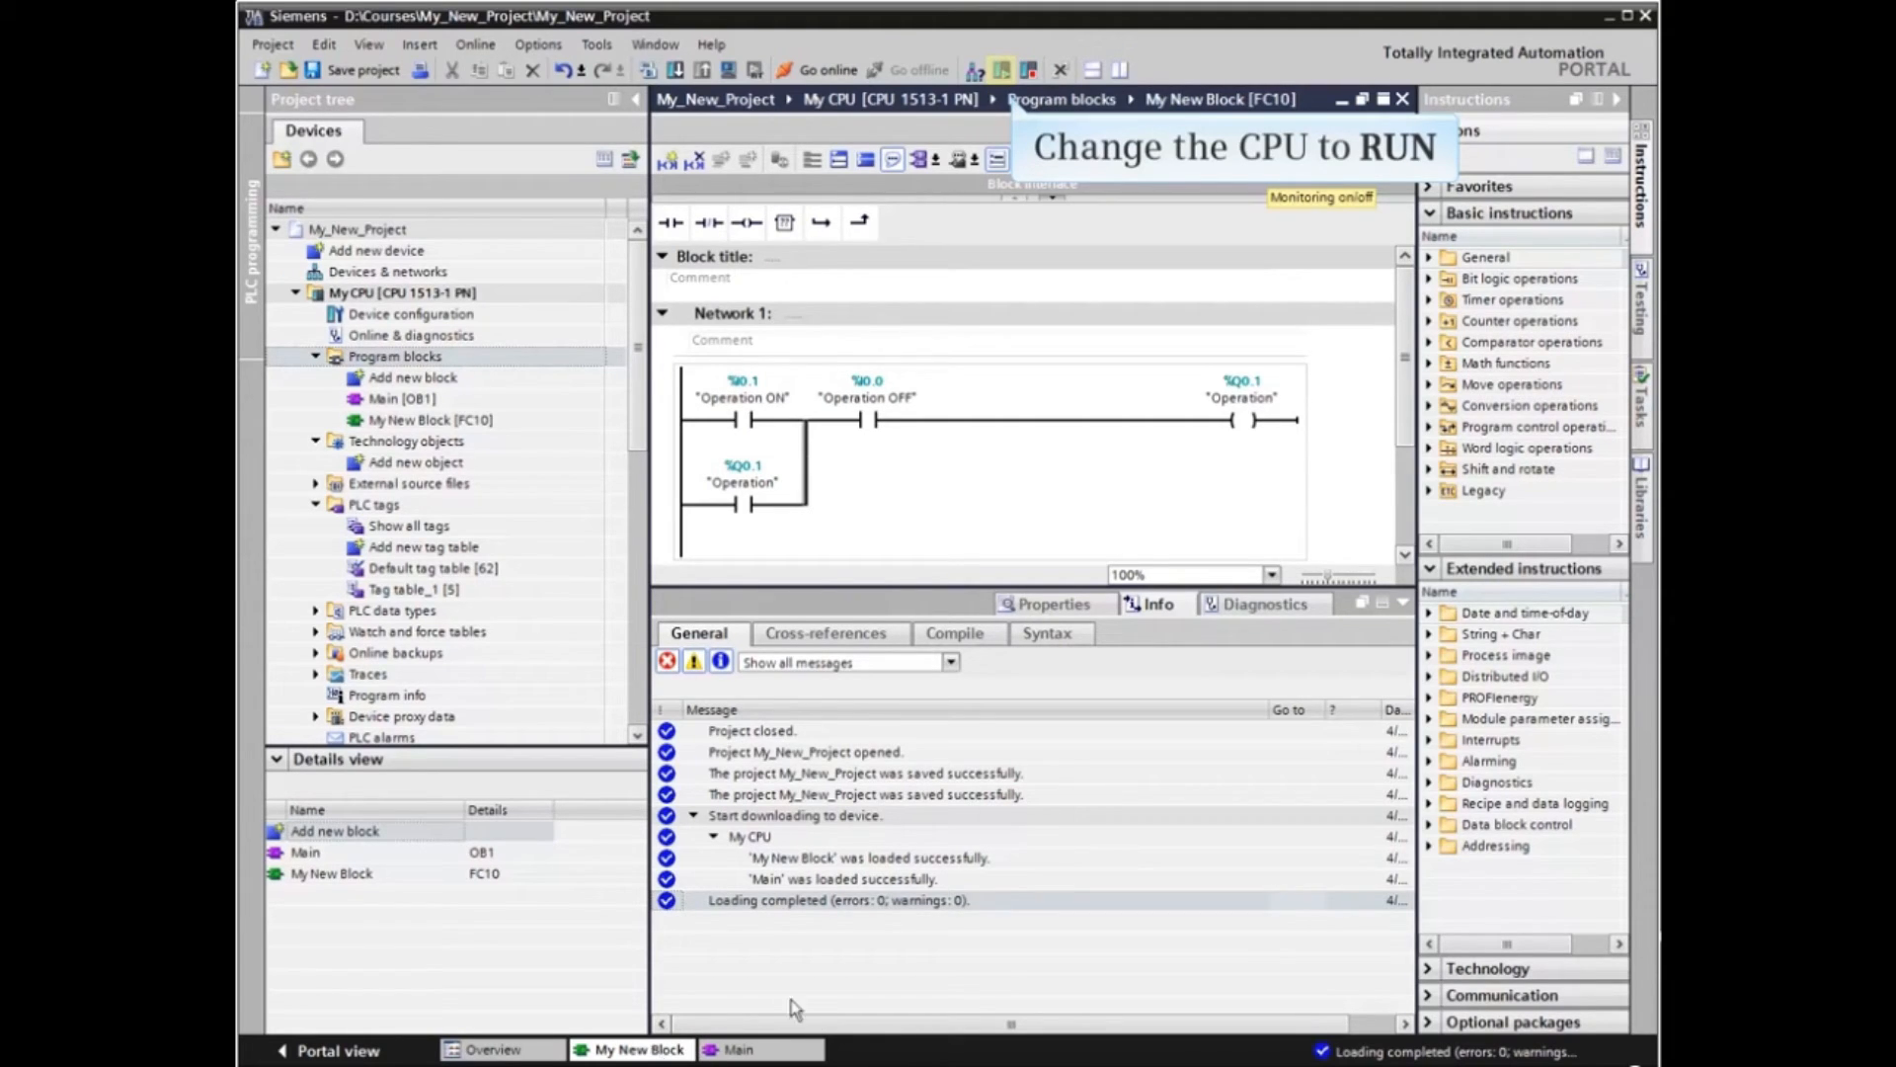
Step: Switch My CPU to RUN mode and confirm the Run dialog
left_click(1001, 70)
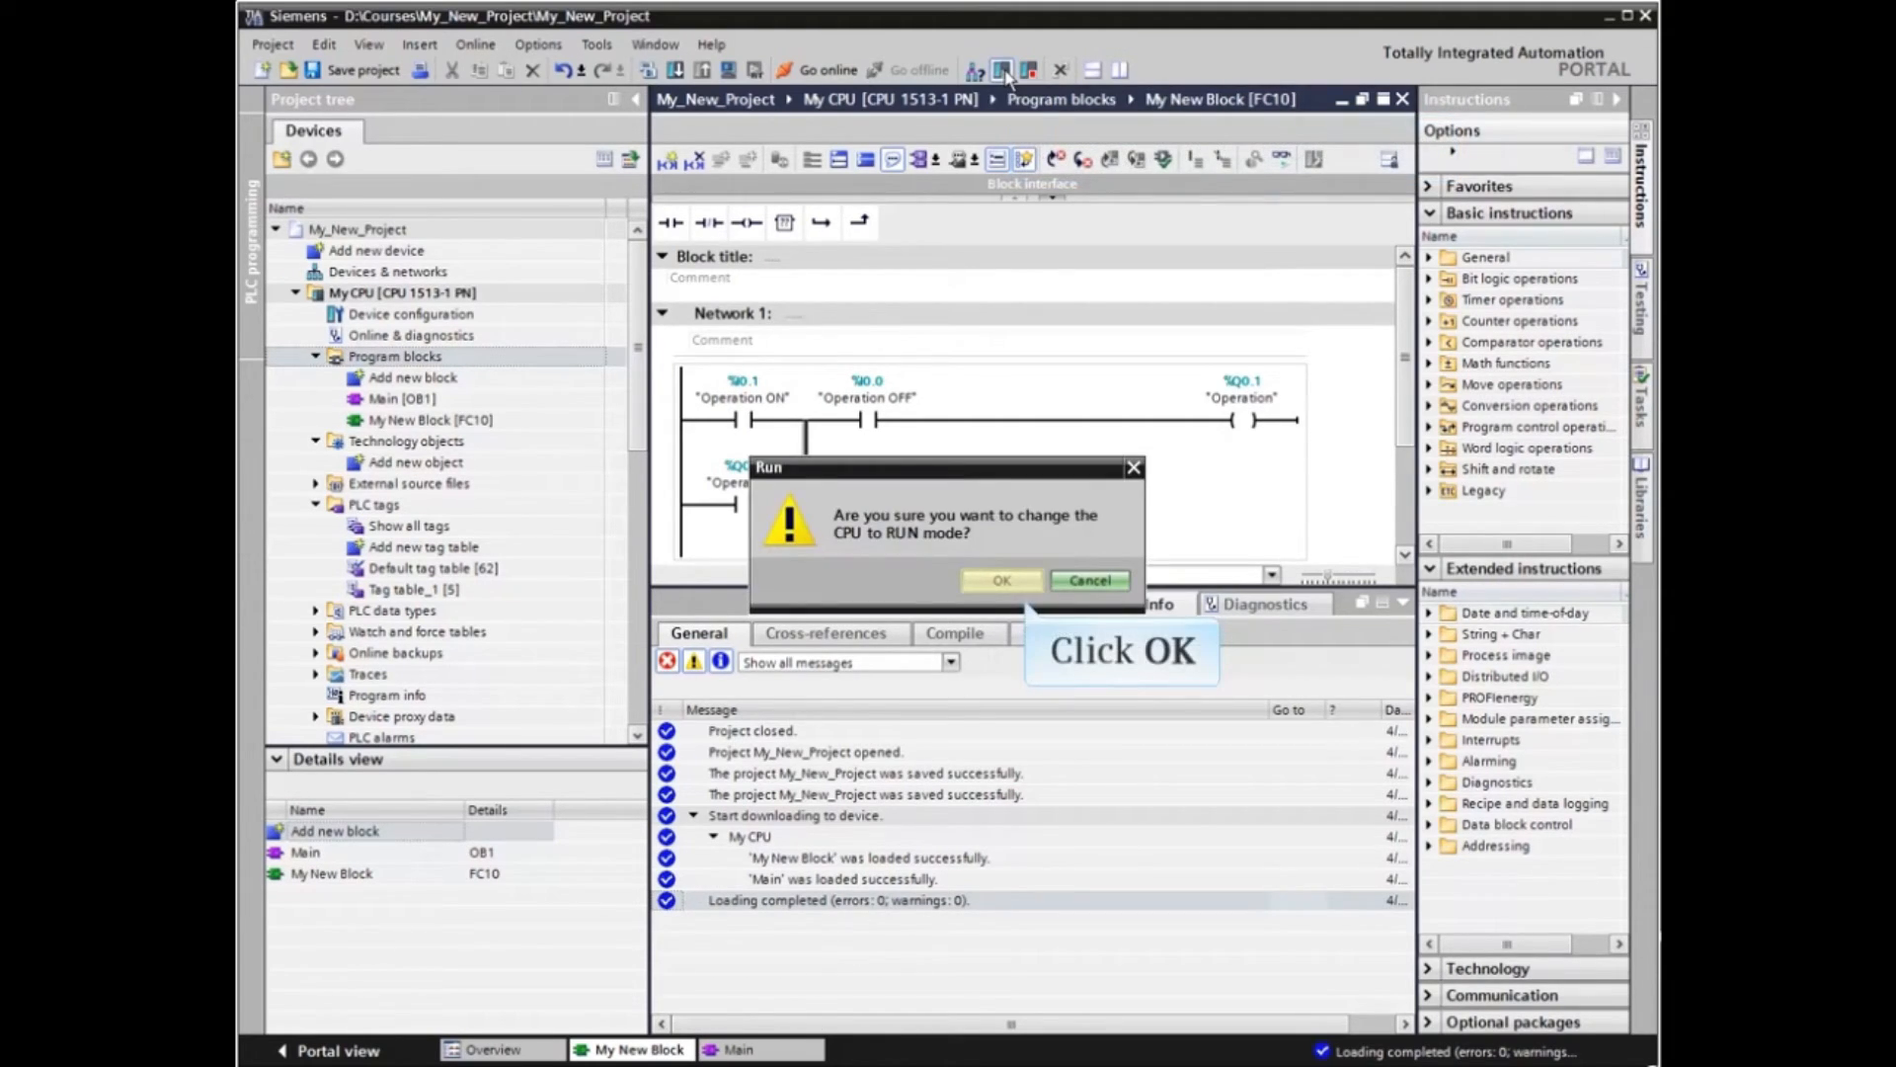
left_click(999, 581)
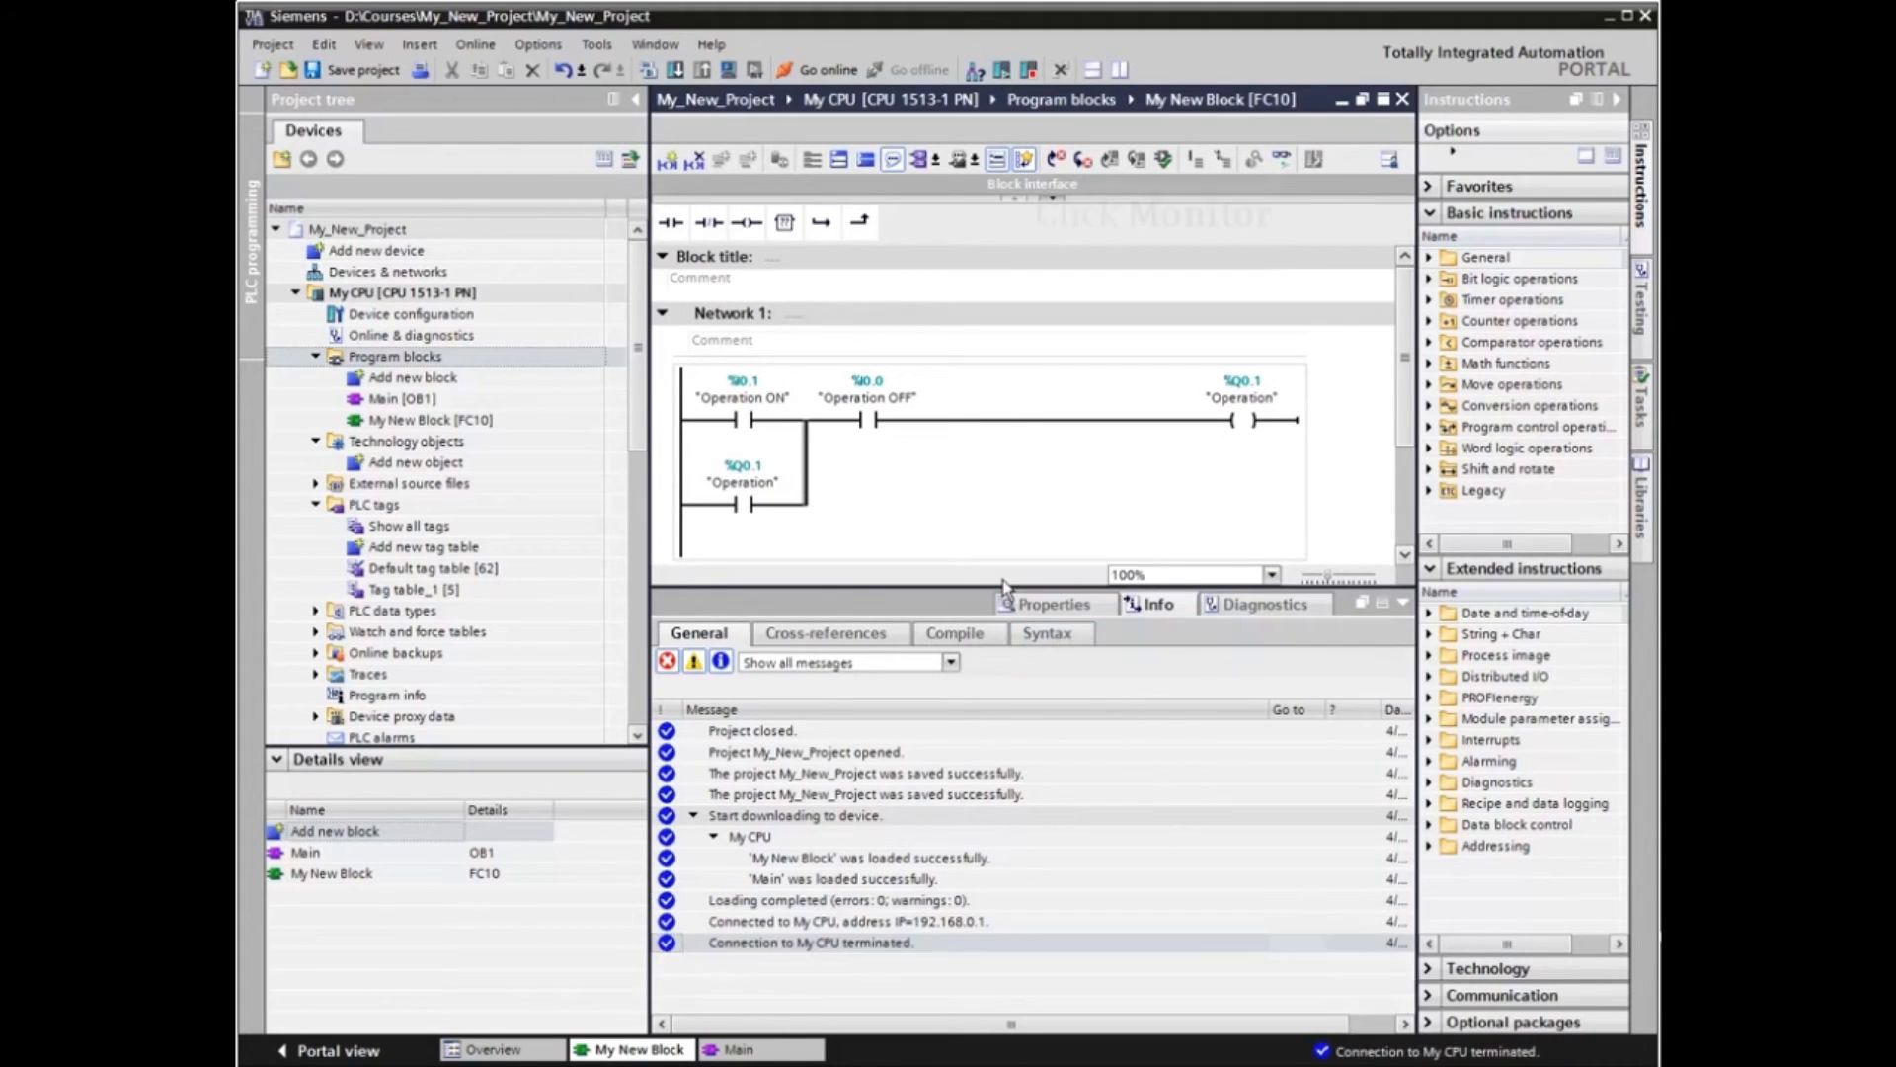